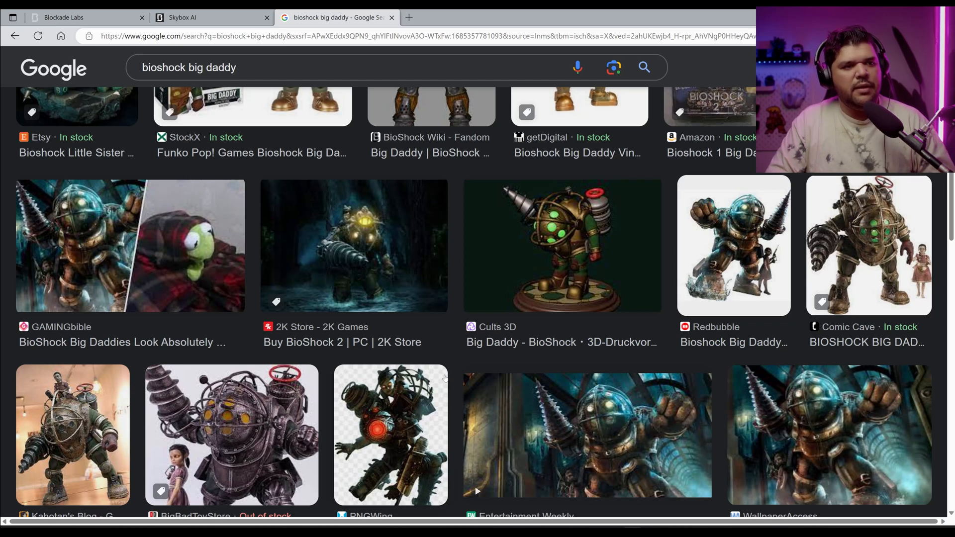
# - Switch from the Big Daddy image search back to the Skybox AI sketch page
pyautogui.click(212, 17)
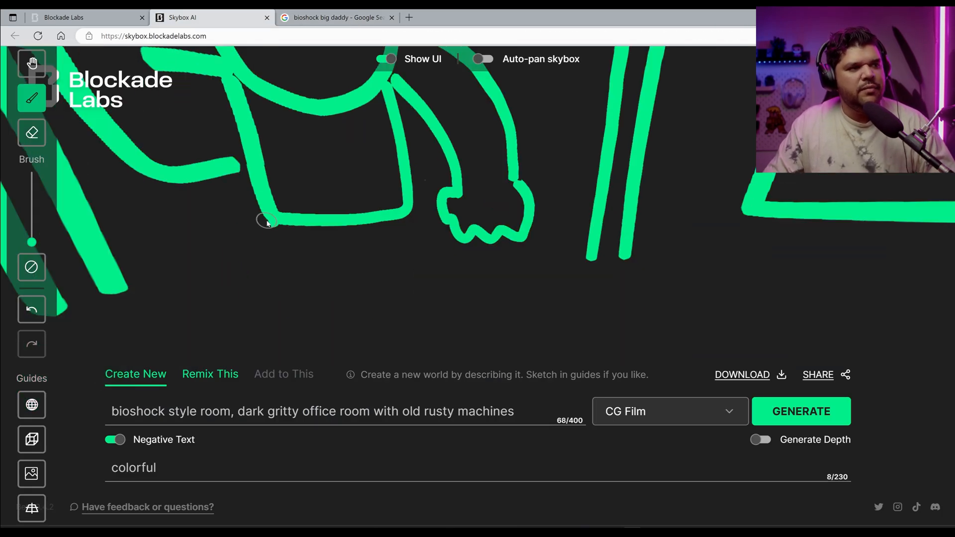
pyautogui.click(801, 411)
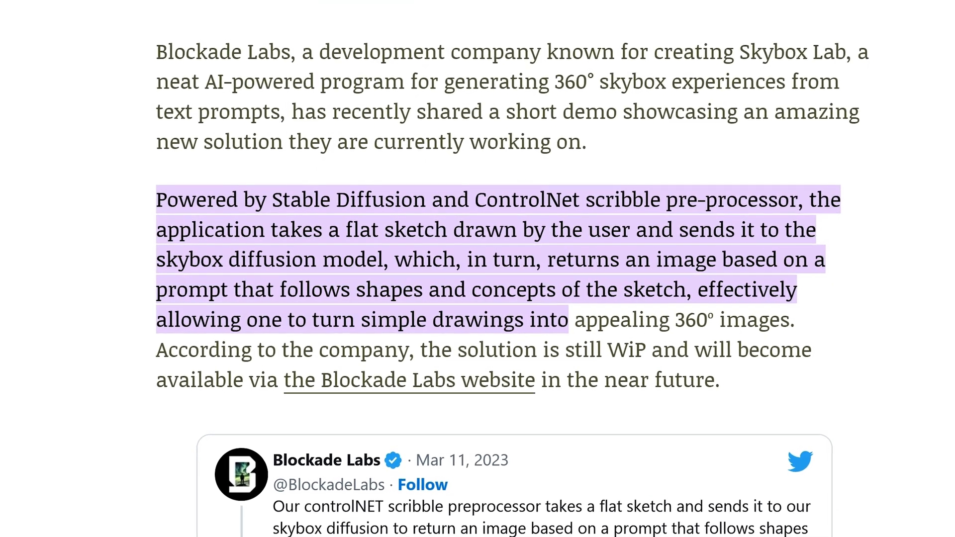
# - Scroll the sketch-feature article and follow the link to the What's New at Blockade Labs page
pyautogui.scroll(-3)
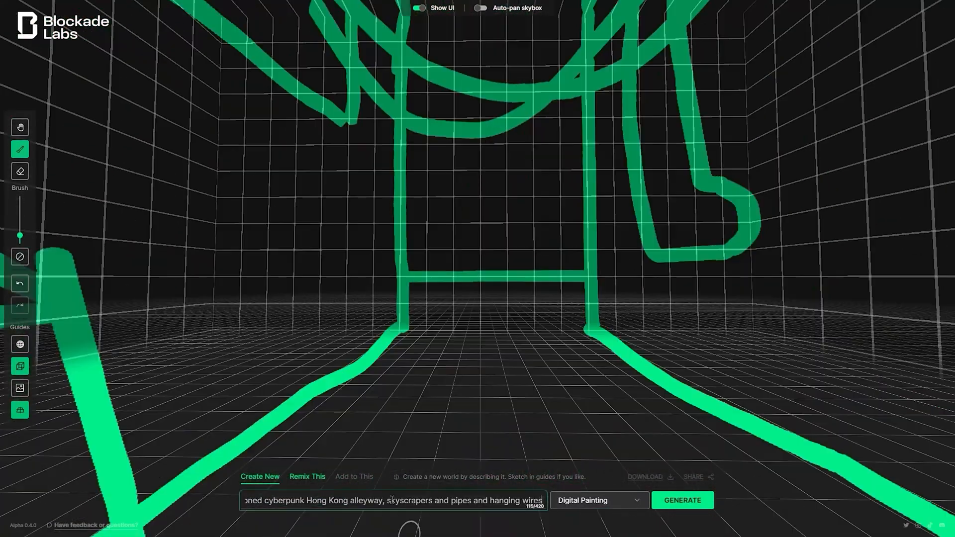
pyautogui.click(683, 501)
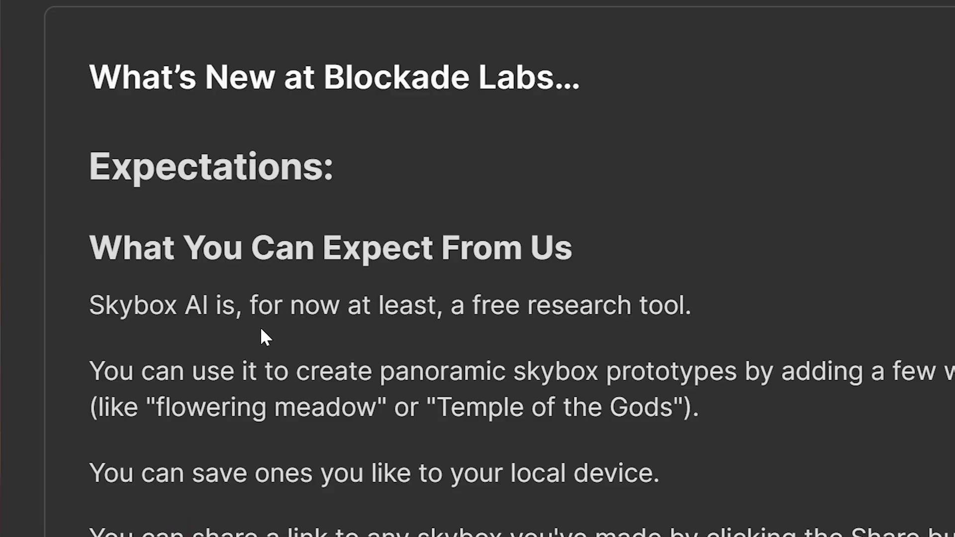
pyautogui.moveTo(545, 347)
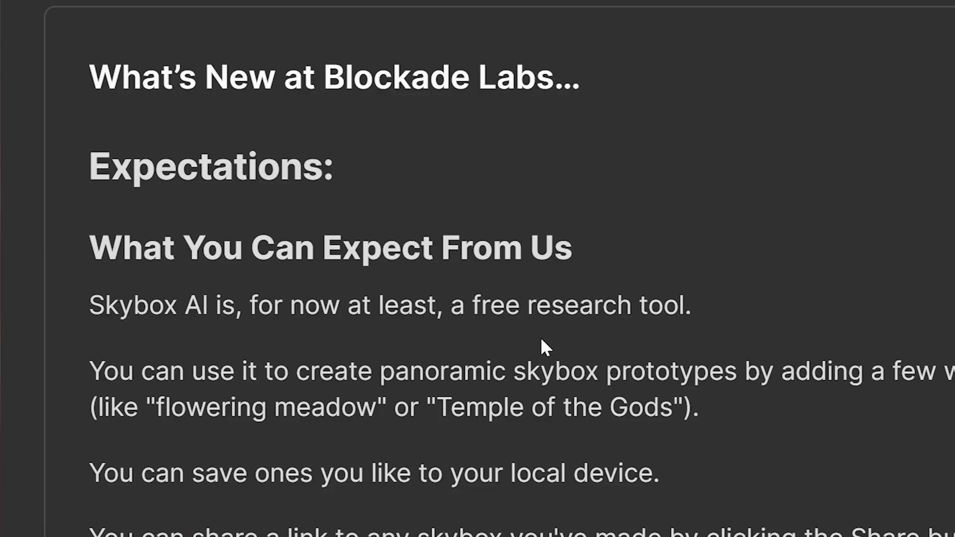
pyautogui.moveTo(694, 347)
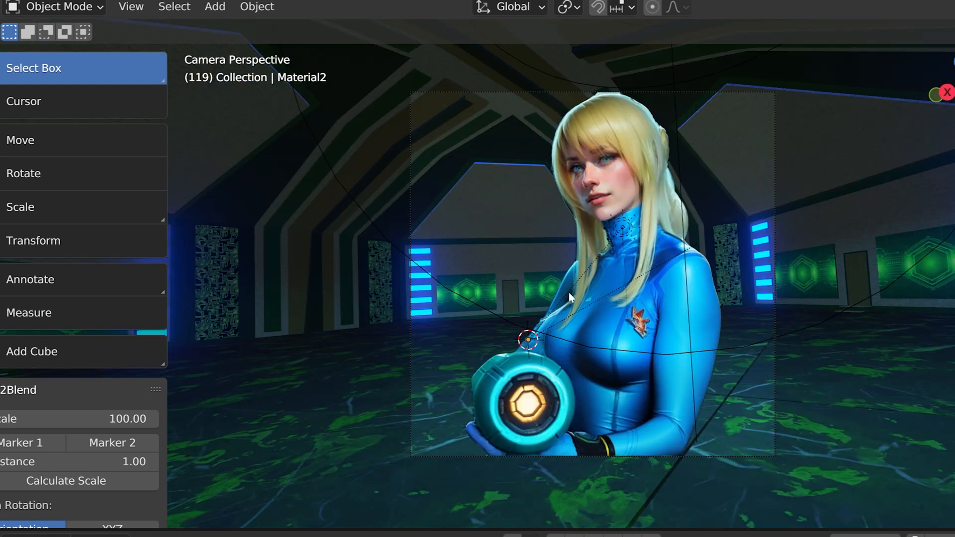
pyautogui.moveTo(549, 264)
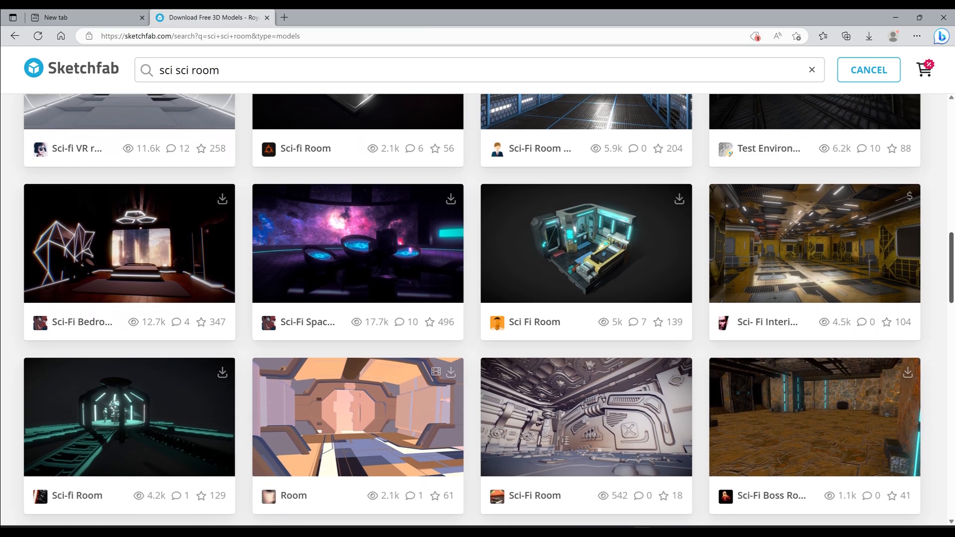
# - Scroll down through the Sketchfab sci-fi room results
pyautogui.scroll(-3)
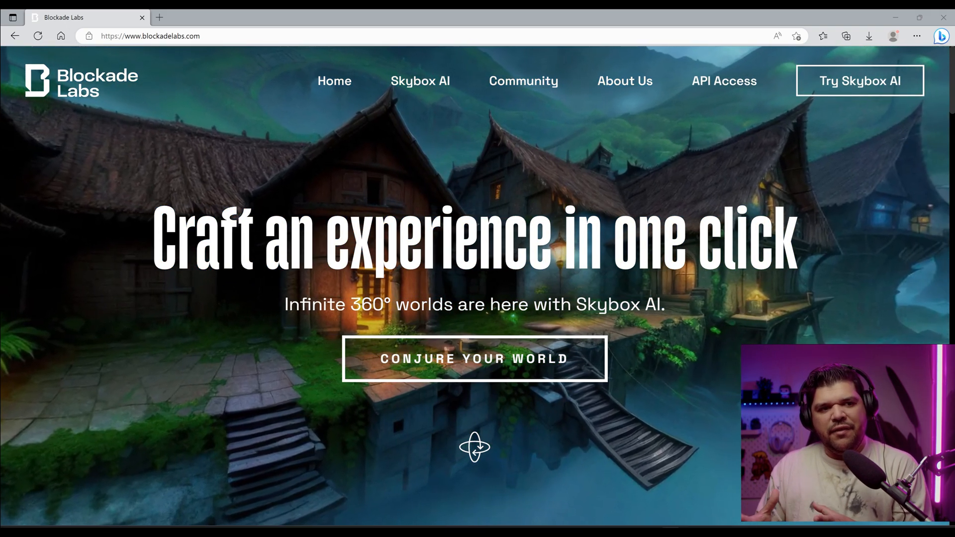
# - Launch the Skybox AI generator, enable Negative Text and keep Digital Painting as the style
pyautogui.click(474, 359)
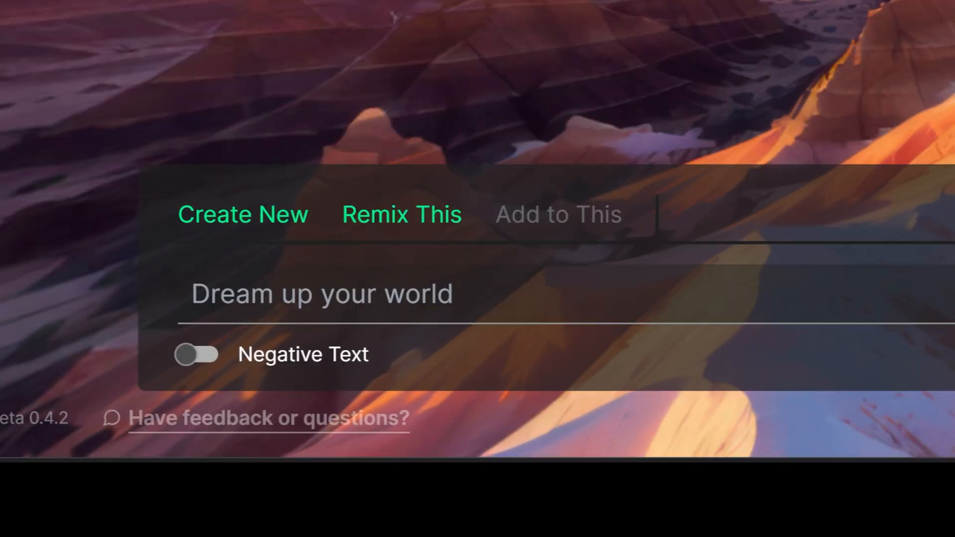
pyautogui.click(196, 354)
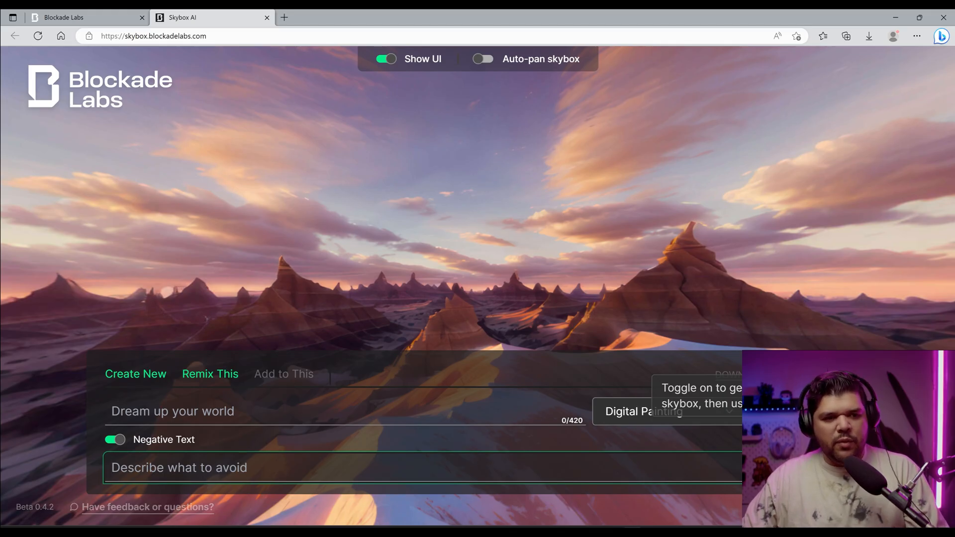
pyautogui.click(664, 411)
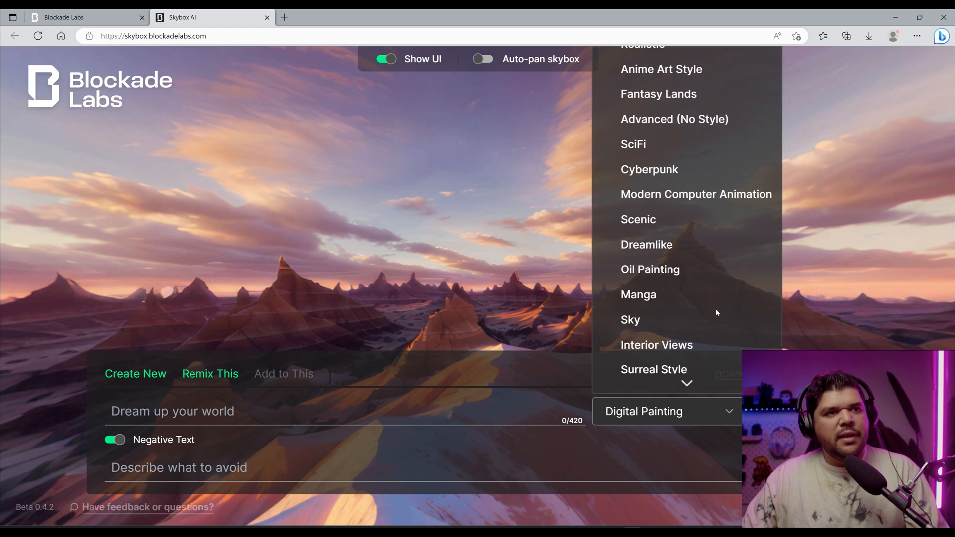
pyautogui.scroll(-3)
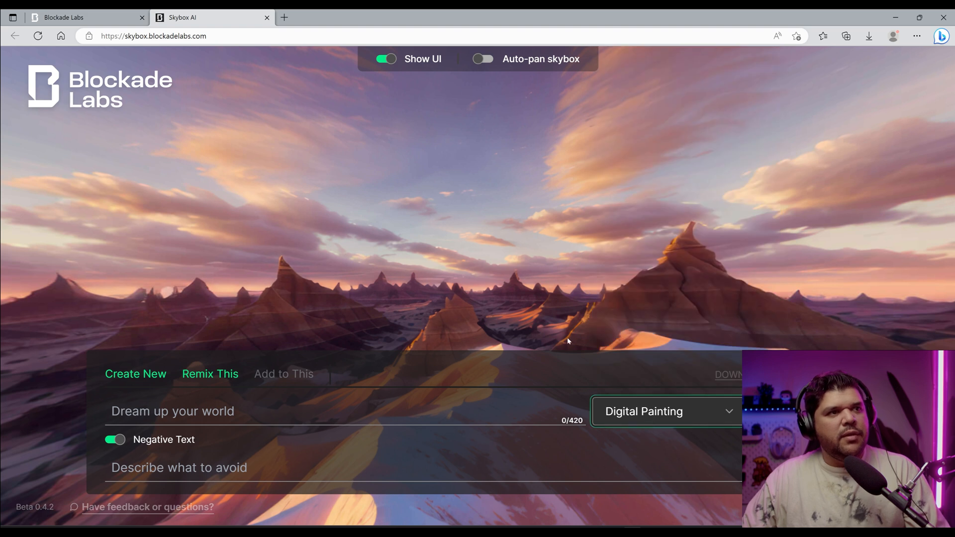
pyautogui.click(342, 411)
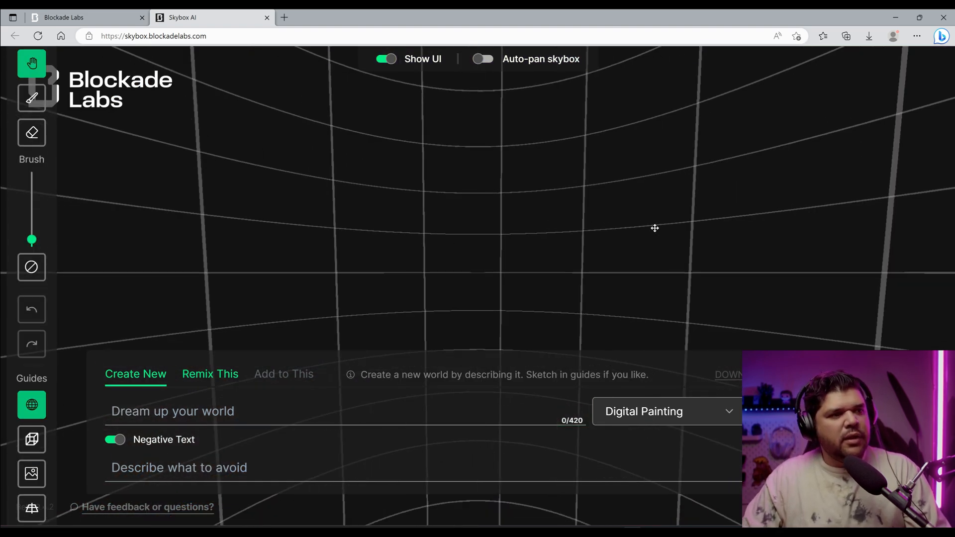
pyautogui.moveTo(32, 64)
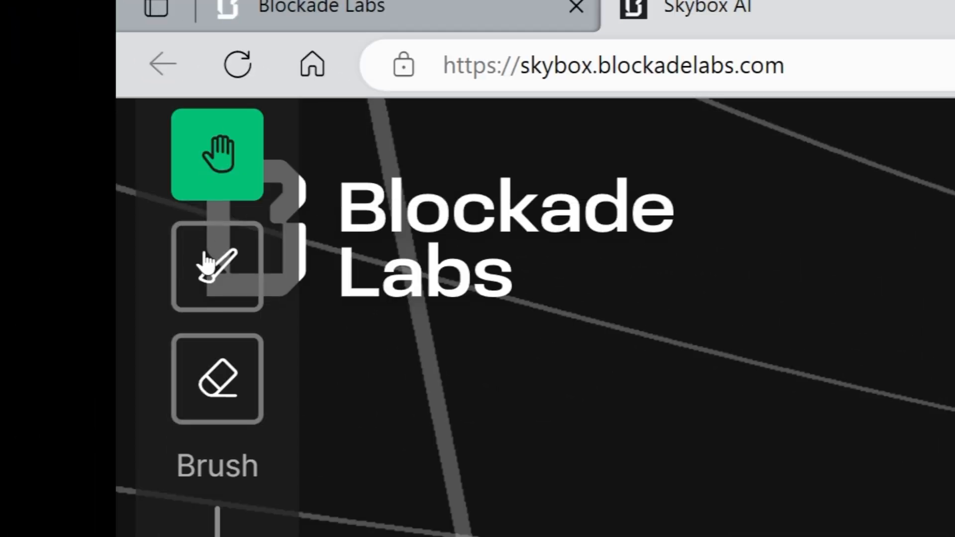
pyautogui.moveTo(226, 164)
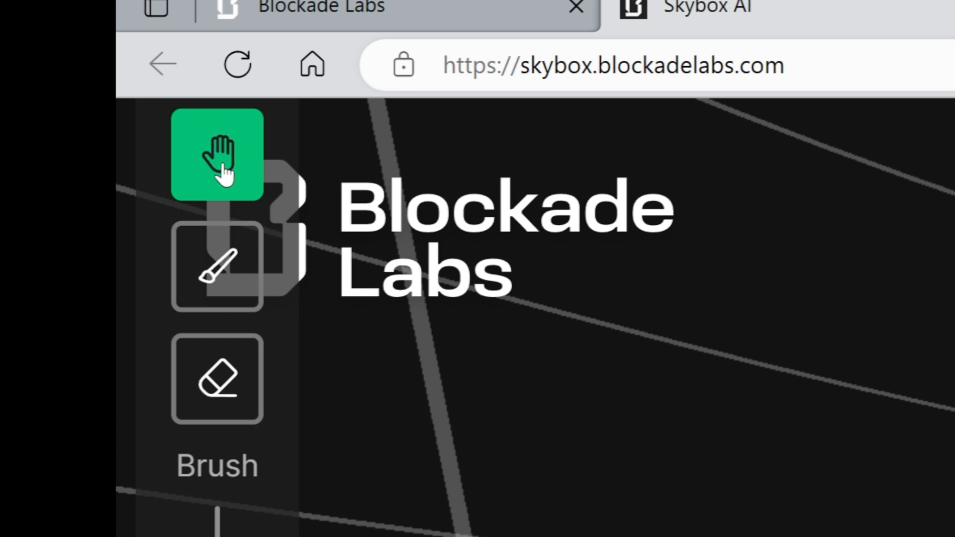
pyautogui.moveTo(217, 153)
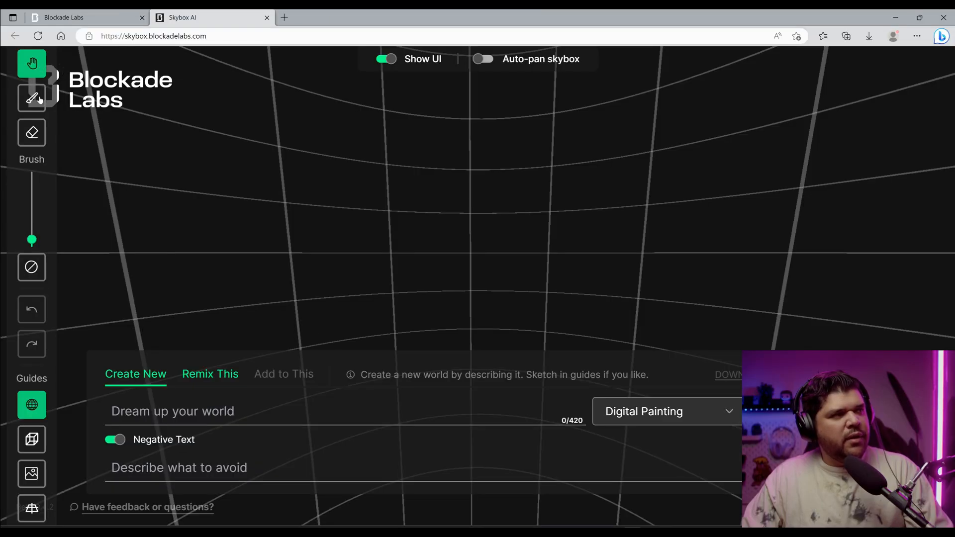
# - Clear the test stroke, switch the guide to the Cube room grid and toggle the skybox image overlay off
pyautogui.click(30, 99)
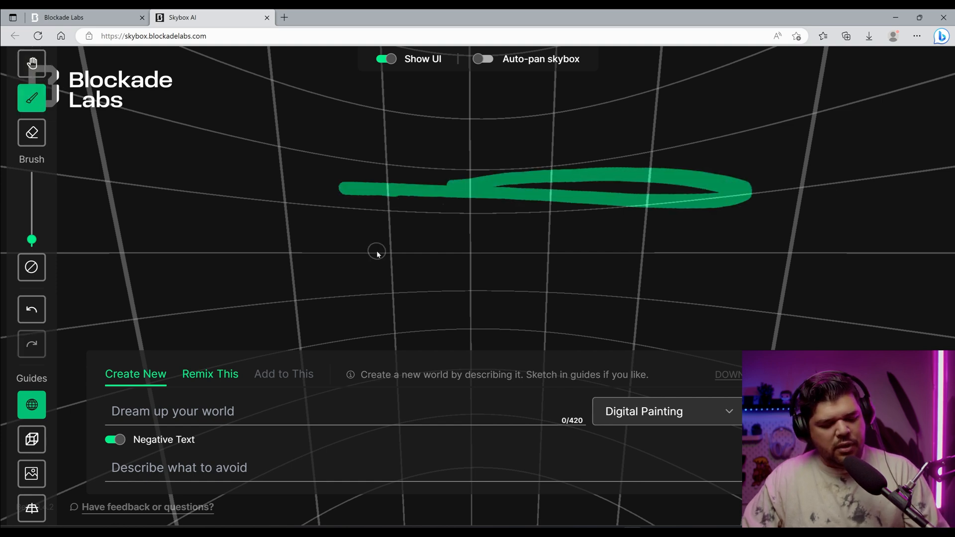
pyautogui.click(32, 132)
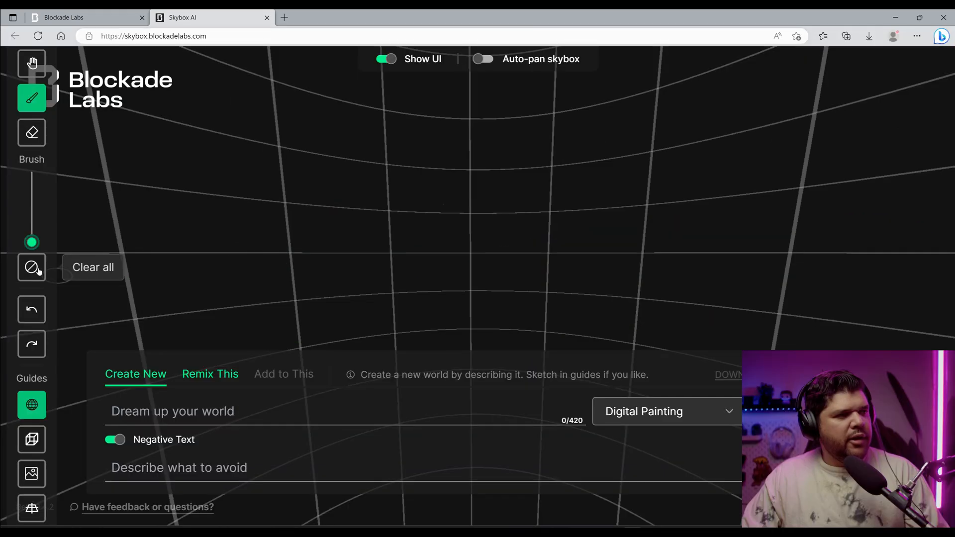
pyautogui.moveTo(435, 200)
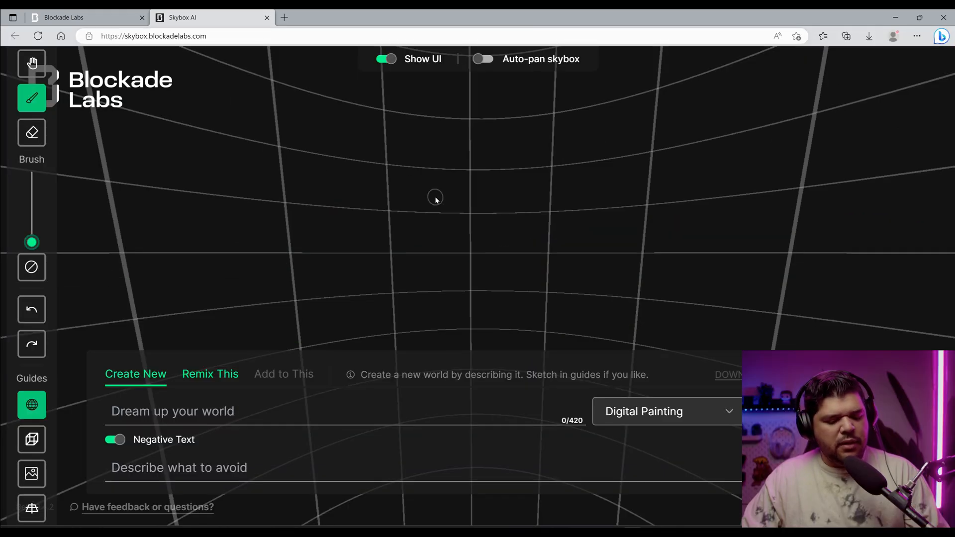
pyautogui.click(32, 268)
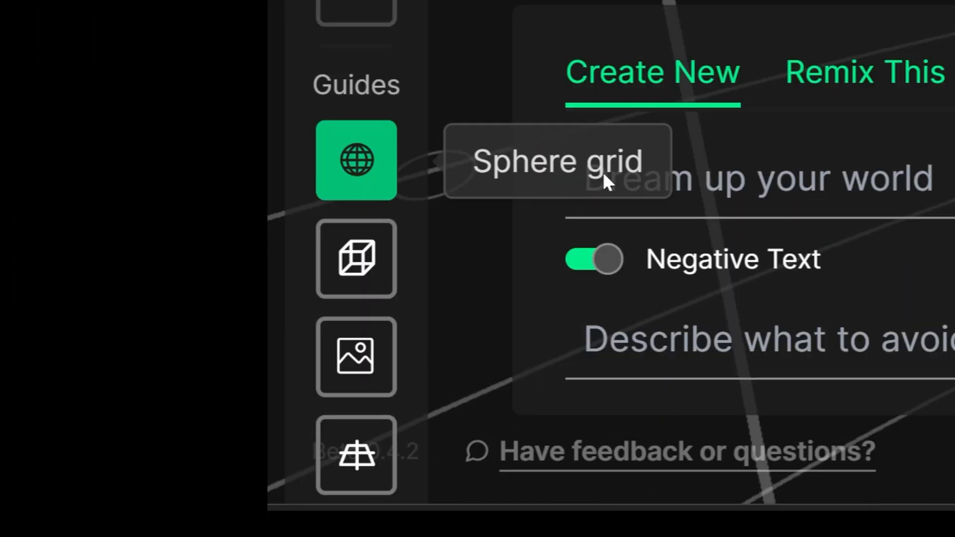
pyautogui.moveTo(356, 259)
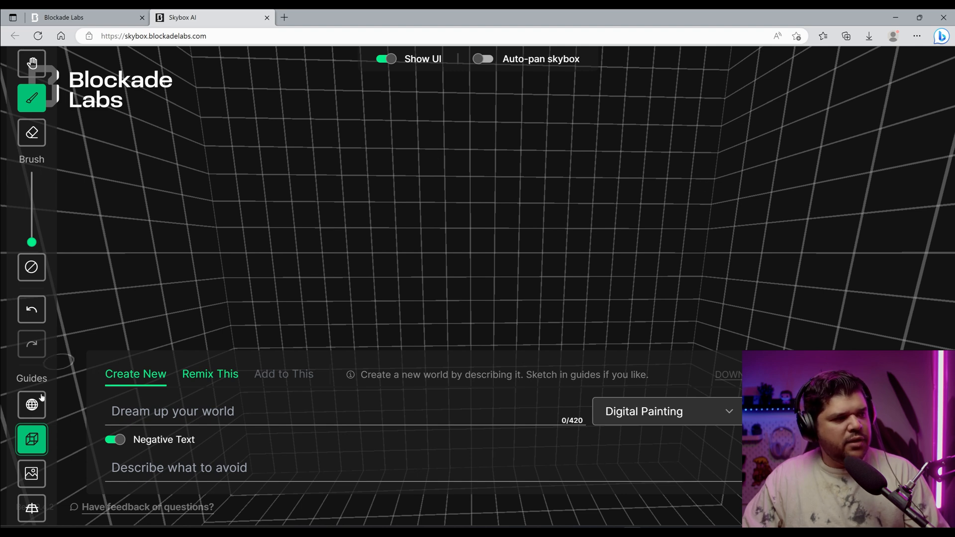
pyautogui.click(32, 474)
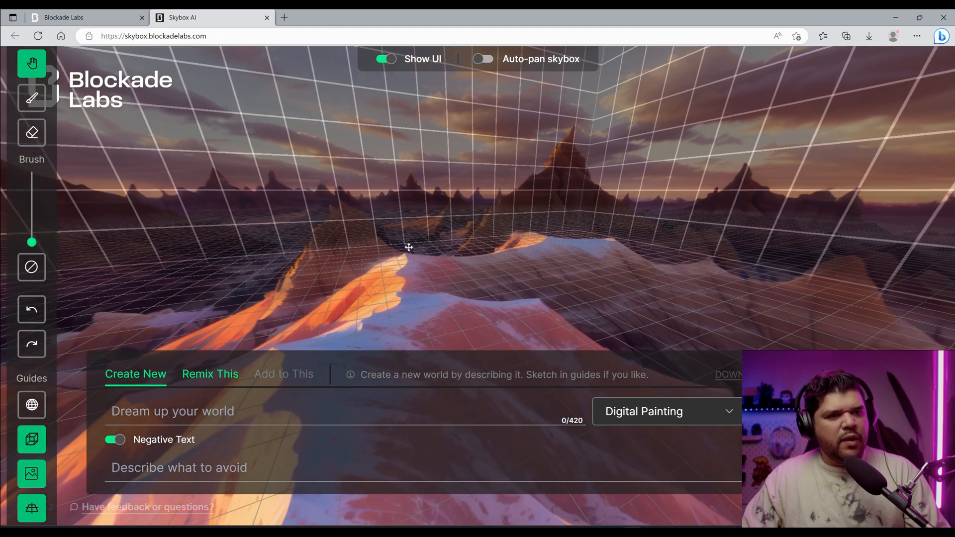
pyautogui.click(31, 509)
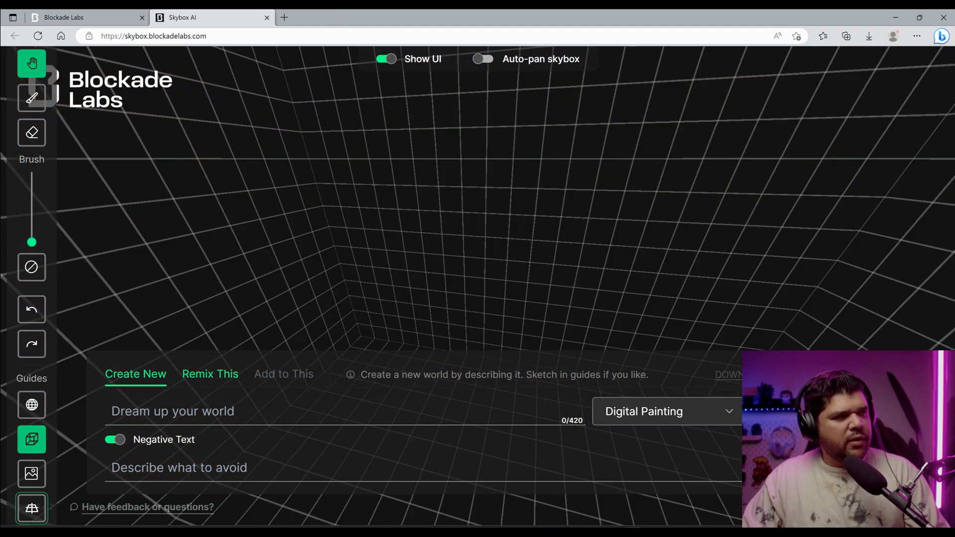
# - Sketch the house outline on the grid and enter the prompt 'suburban home with city in the background'
pyautogui.click(32, 99)
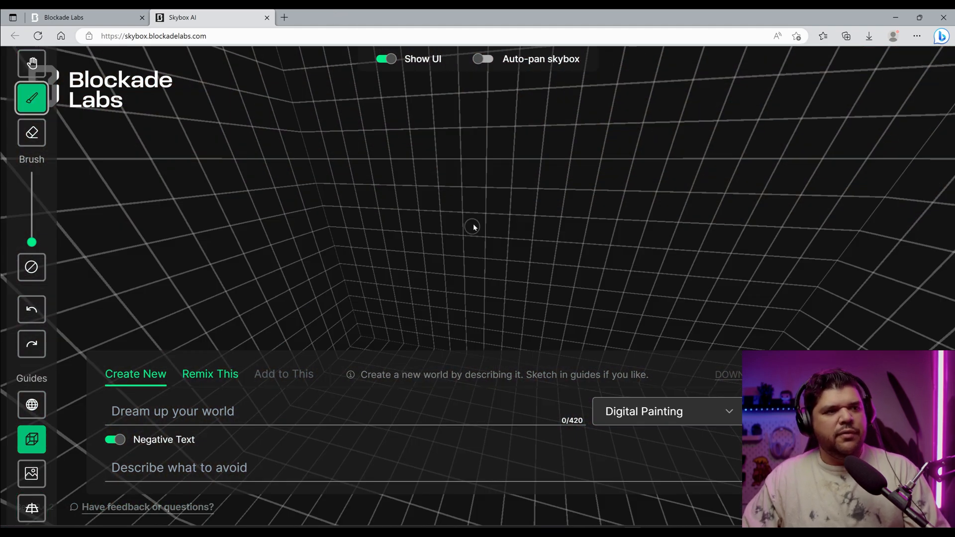
pyautogui.click(32, 64)
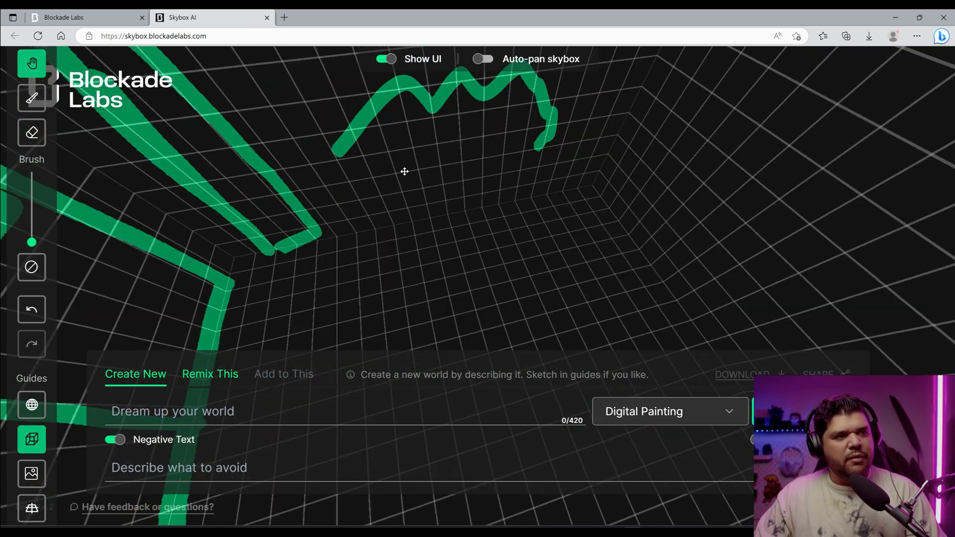
pyautogui.write('surbanban houses wi')
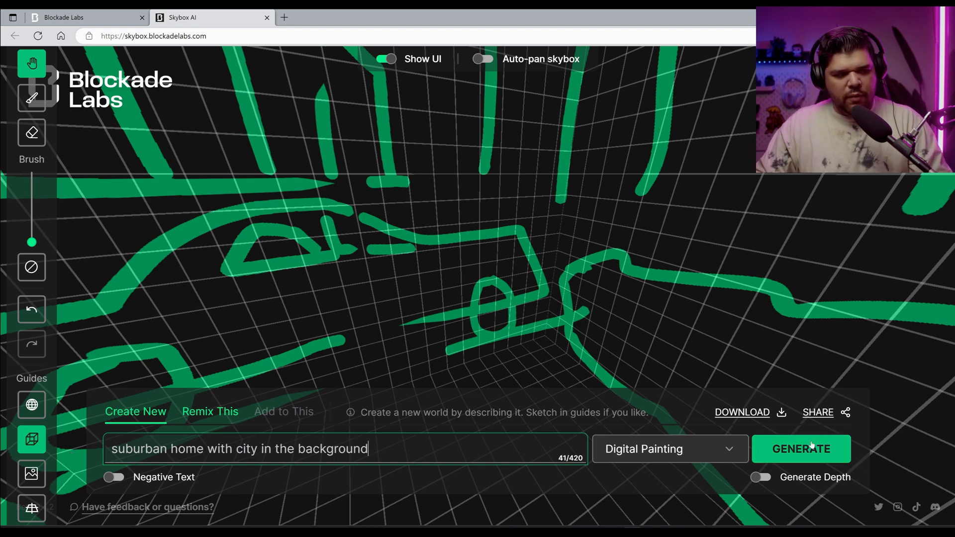
# - Generate the suburban home skybox from the sketch and look around the result
pyautogui.click(800, 449)
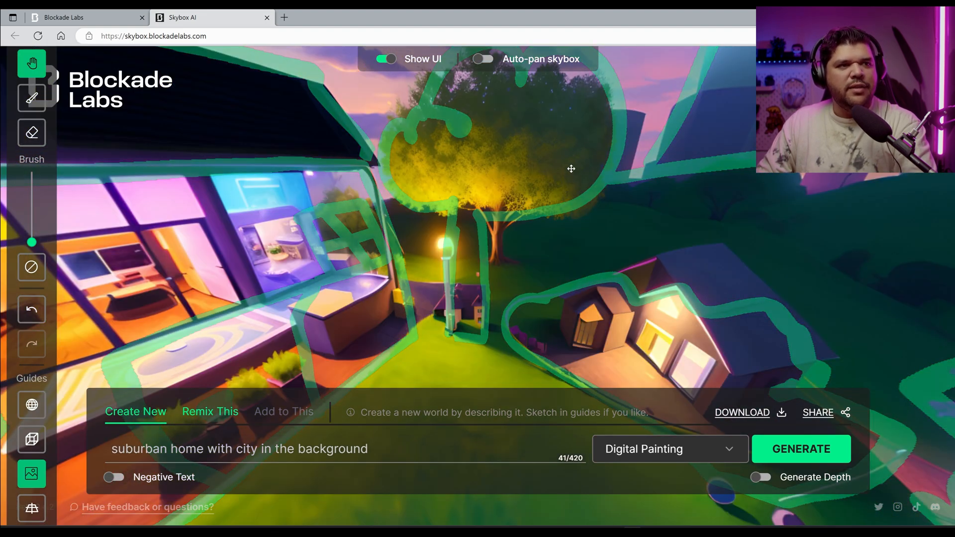
pyautogui.moveTo(571, 169); pyautogui.dragTo(405, 140)
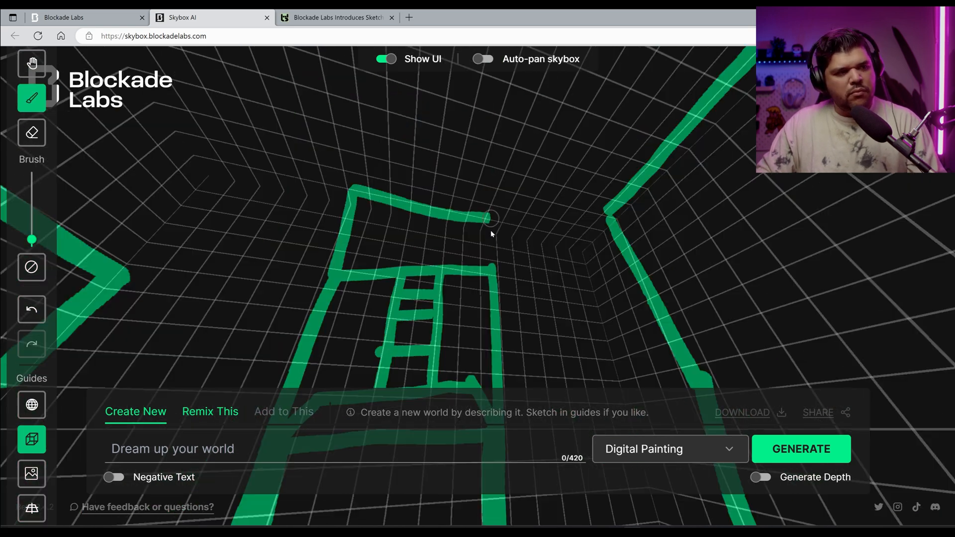
# - Look around the anime cyberpunk alley panorama, then clear the world to a blank grid
pyautogui.write('a cyberpunk alley way near supermarket at night')
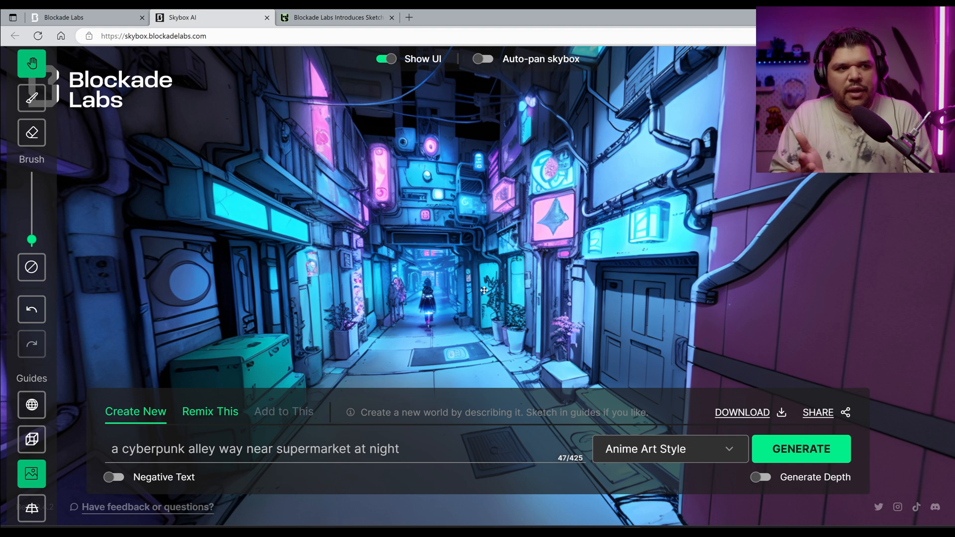
pyautogui.moveTo(575, 335)
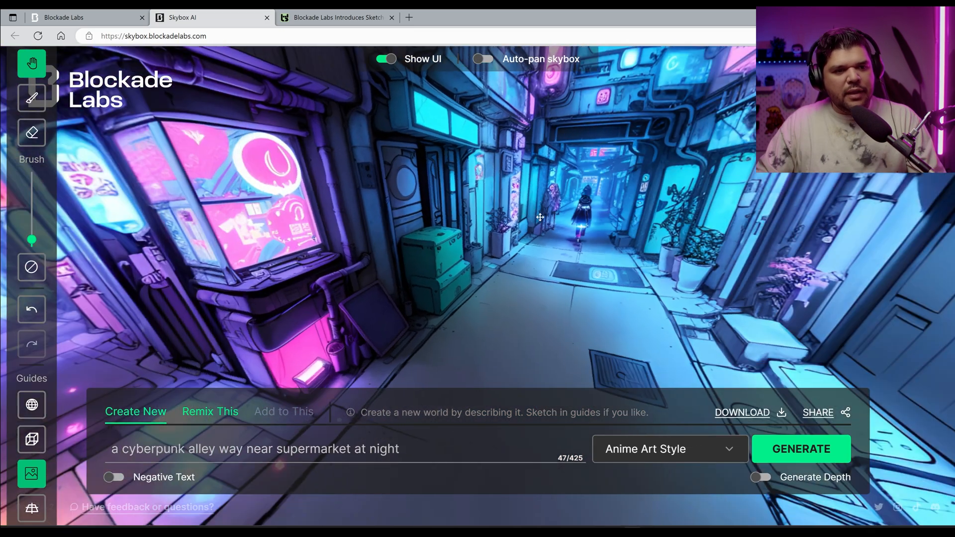
pyautogui.moveTo(540, 217); pyautogui.dragTo(443, 289)
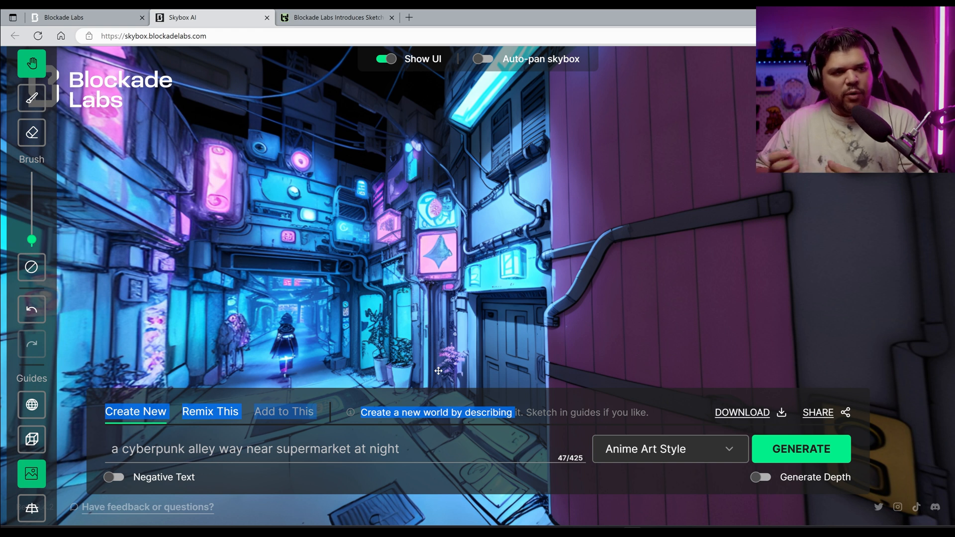
pyautogui.click(801, 449)
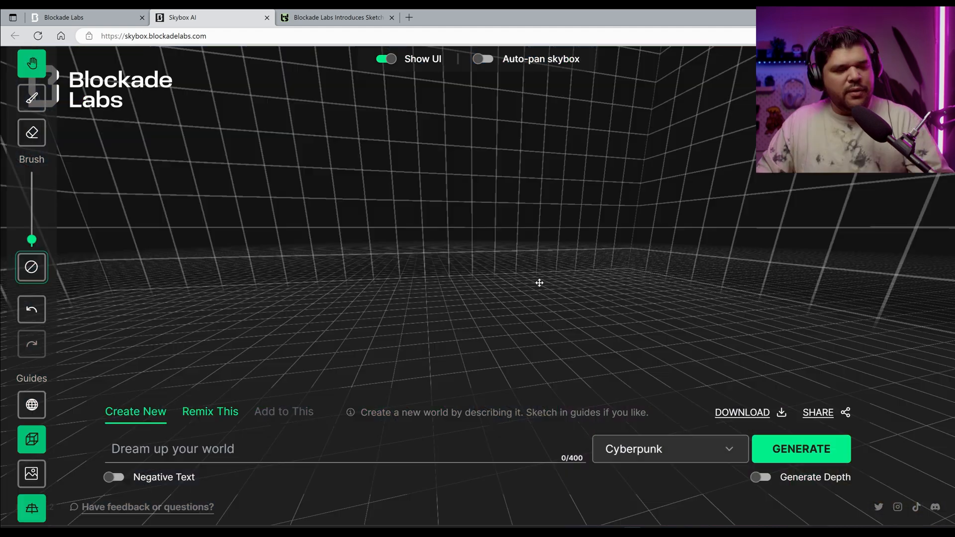
pyautogui.moveTo(486, 302)
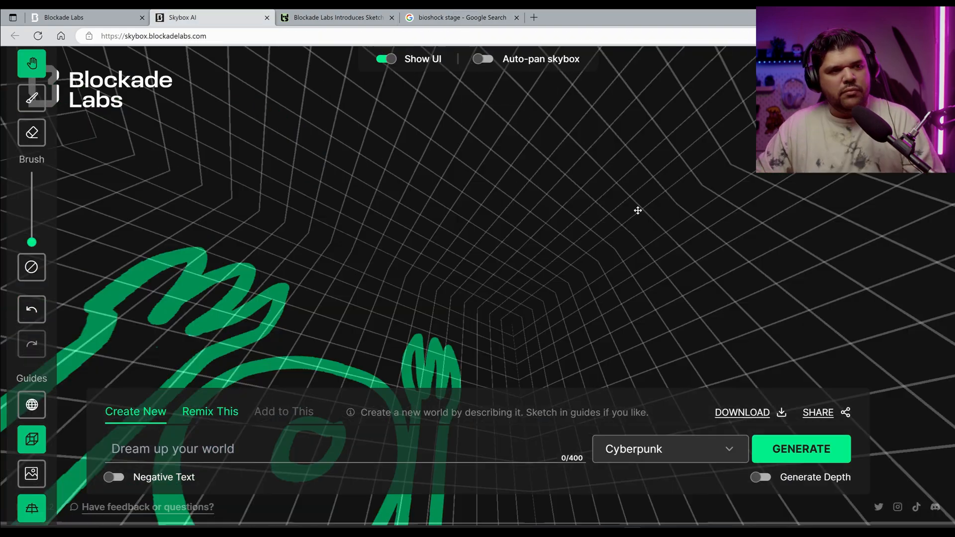
# - Choose the CG Film style with 'colorful' as negative text for the BioShock office room, then check the Big Daddy image search
pyautogui.click(669, 449)
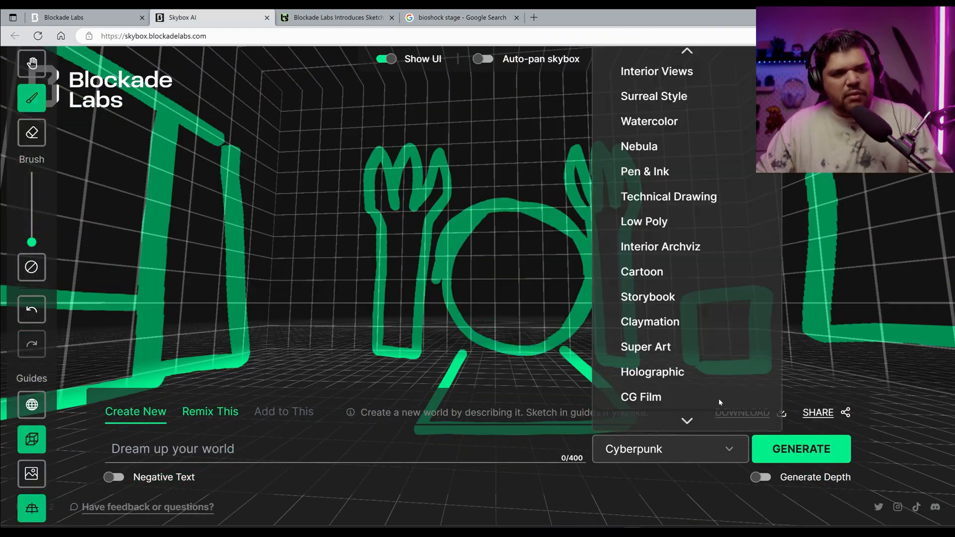
pyautogui.click(640, 397)
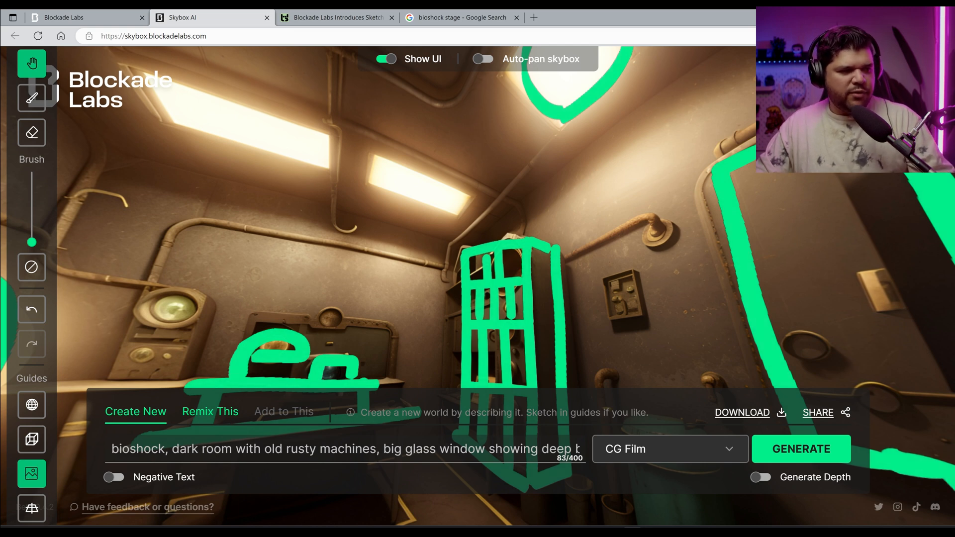
pyautogui.click(210, 411)
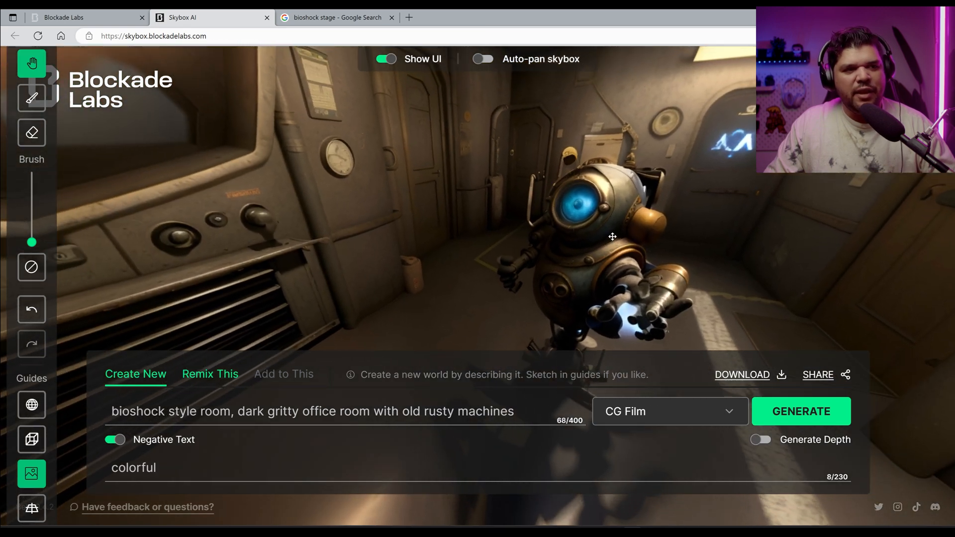
pyautogui.click(335, 17)
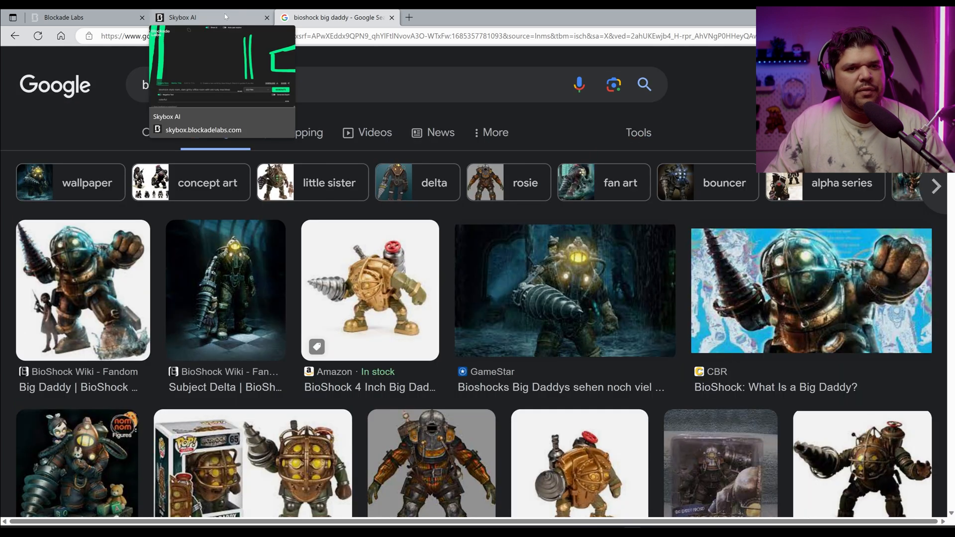
# - Compare the Big Daddy reference images with the generator and regenerate the office room with a Big Daddy in it
pyautogui.click(212, 17)
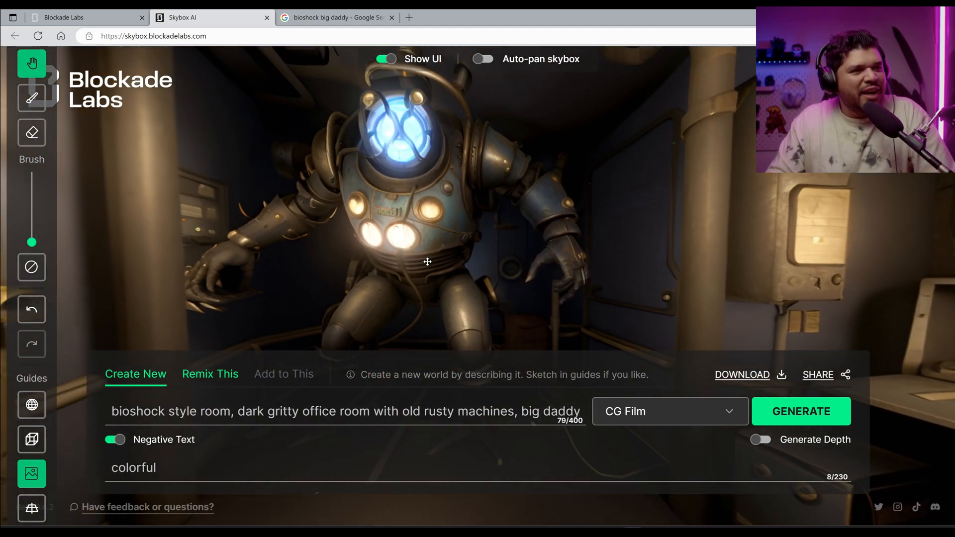
pyautogui.click(335, 17)
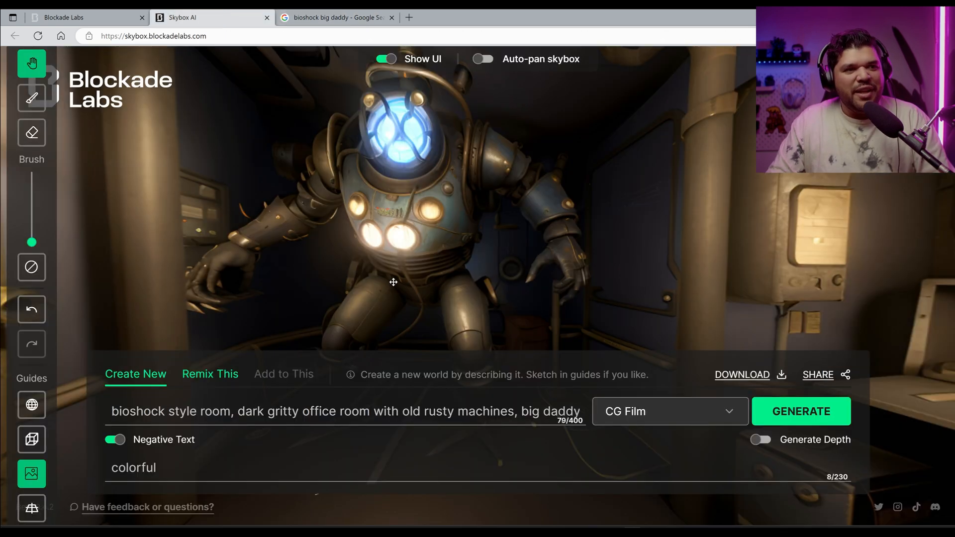
pyautogui.click(335, 17)
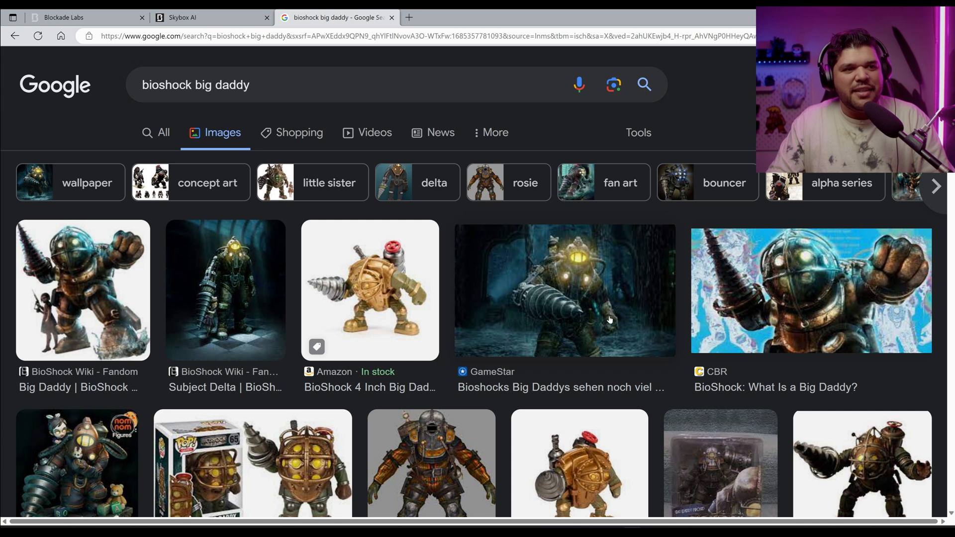
pyautogui.click(210, 17)
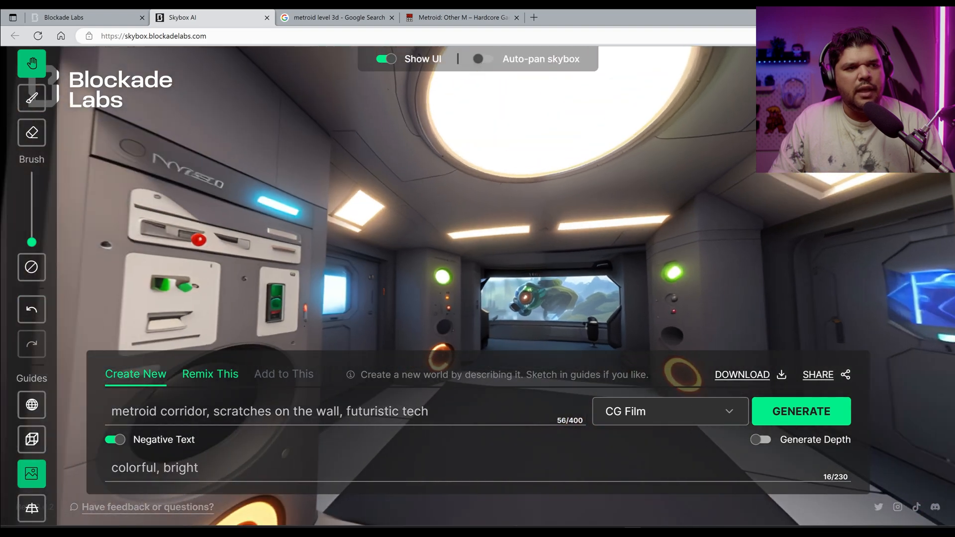
# - Generate the Metroid-style futuristic hallway skybox with display panels and metal walls
pyautogui.click(802, 411)
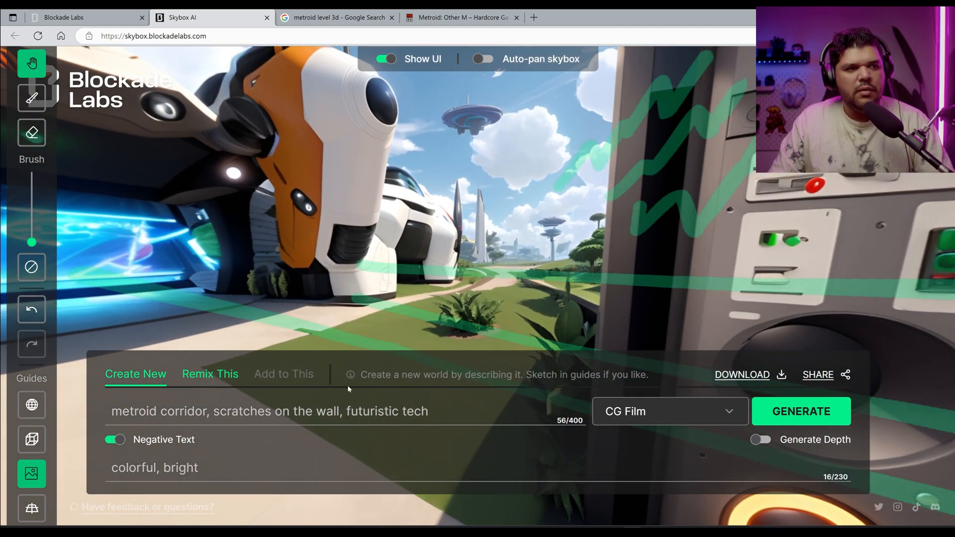
pyautogui.click(801, 411)
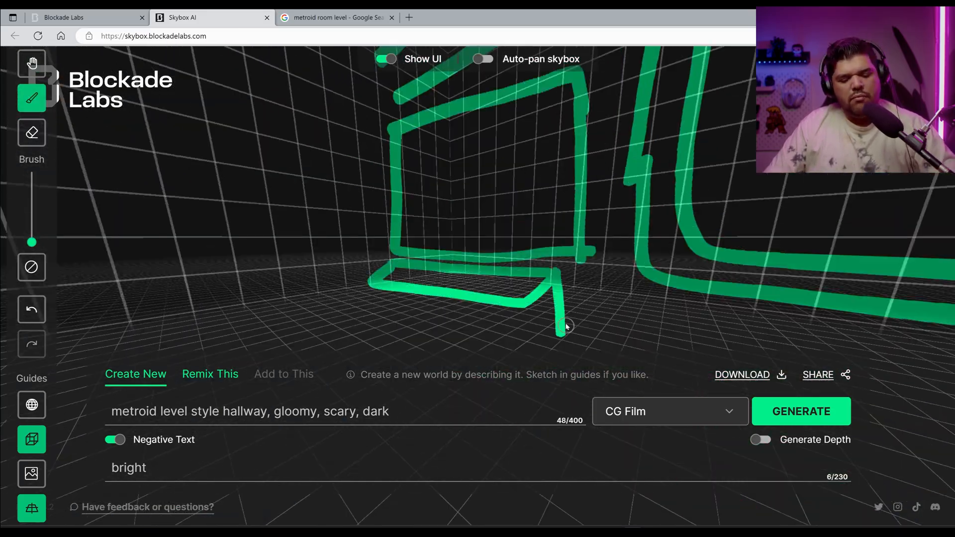
pyautogui.click(800, 411)
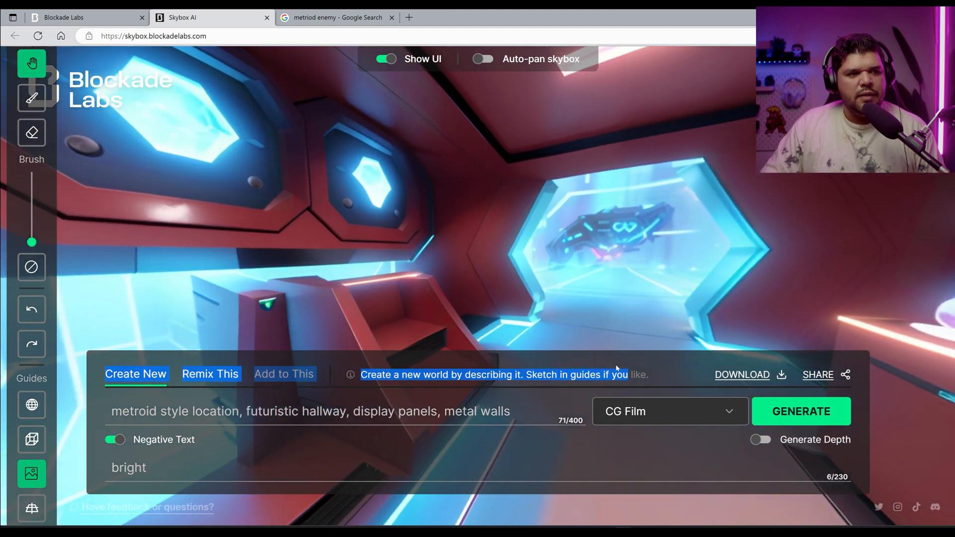
pyautogui.click(801, 411)
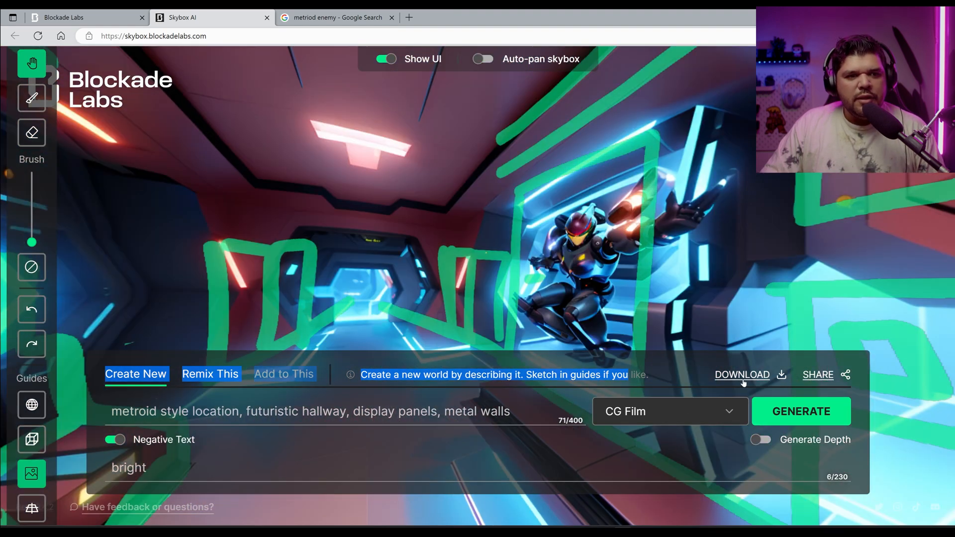
# - Select the whole prompt and switch the art style to Anime Art Style
pyautogui.tripleClick(310, 411)
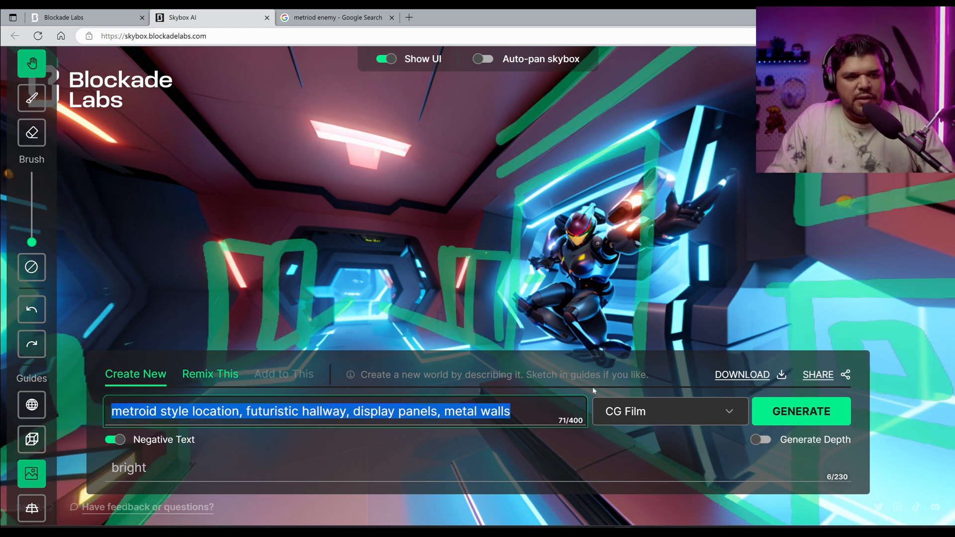
pyautogui.click(669, 411)
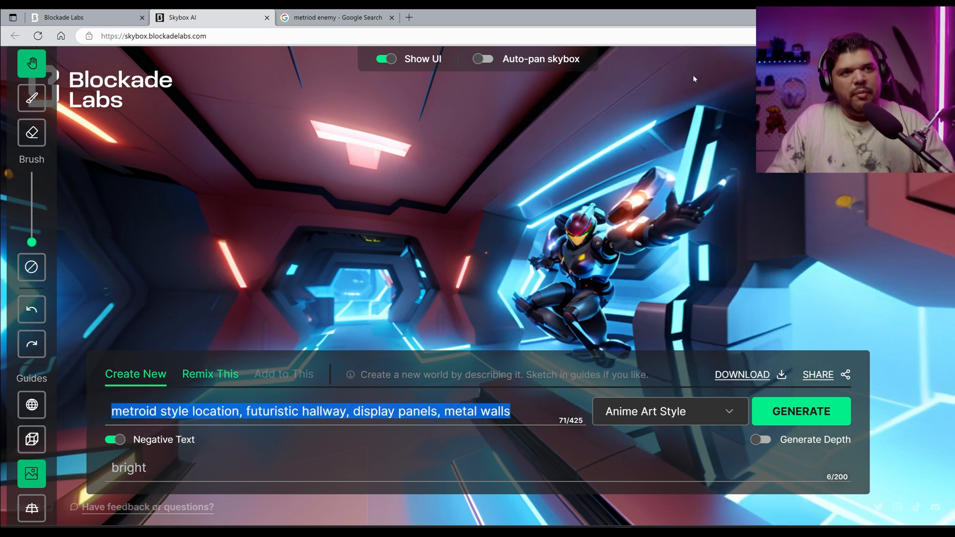
pyautogui.click(32, 98)
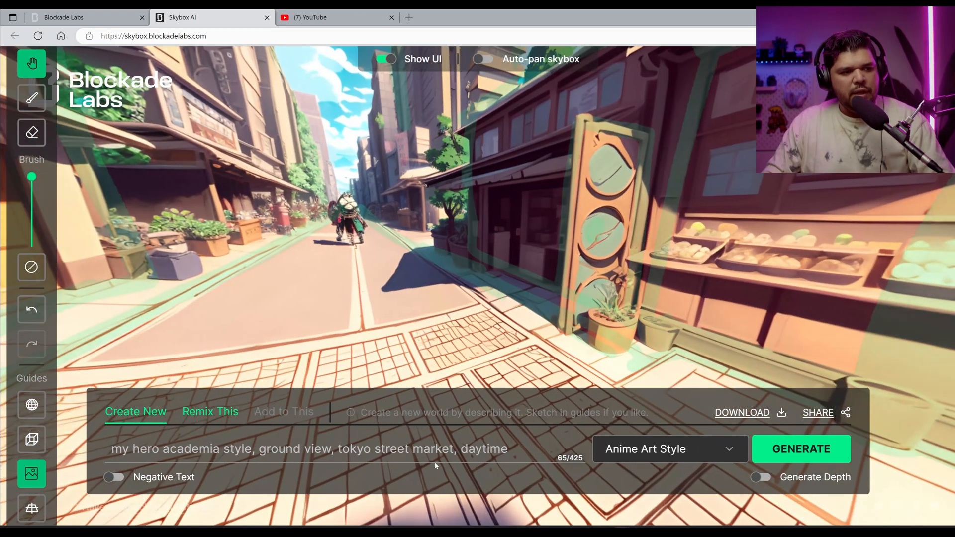
# - Remix the anime Tokyo market as 'contrast and colorful' and download the resulting skybox
pyautogui.click(210, 412)
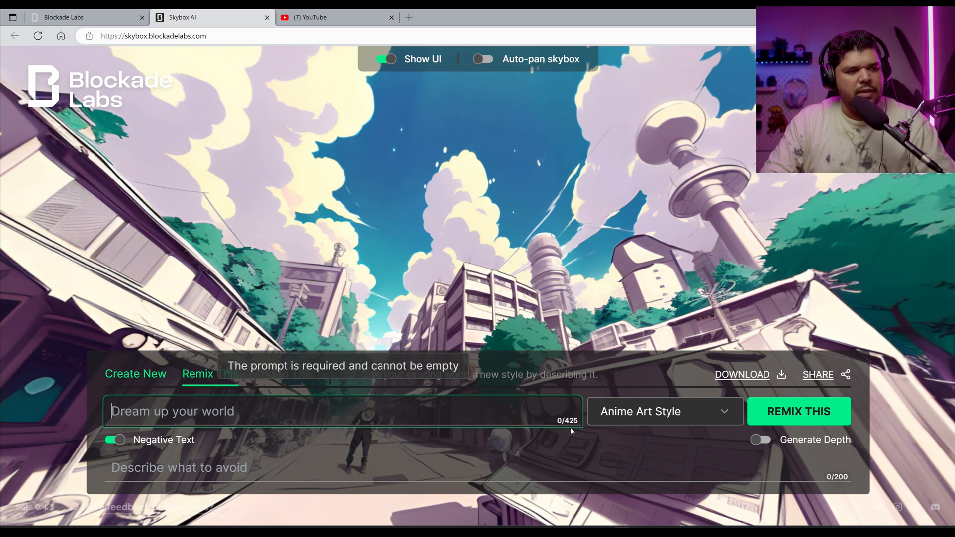
pyautogui.write('contrast and colorful')
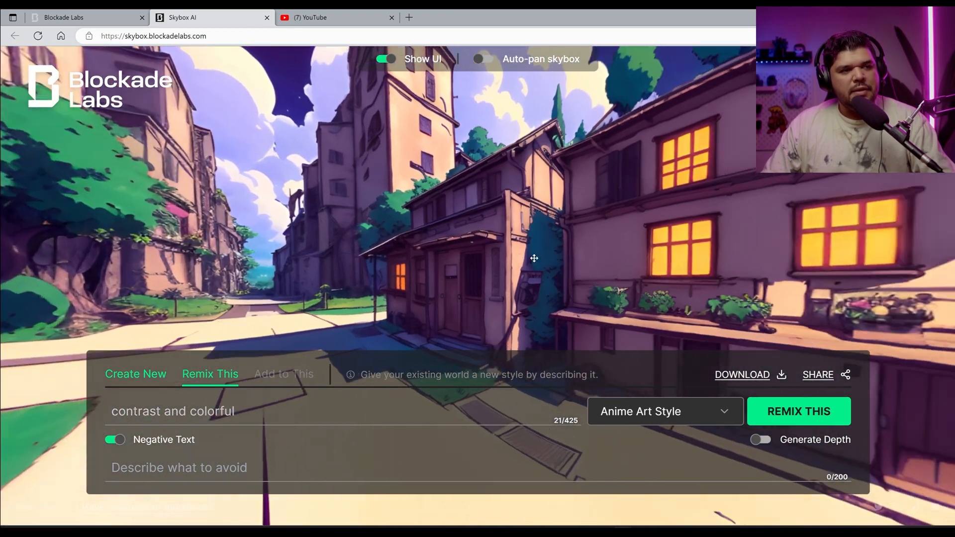
pyautogui.click(743, 375)
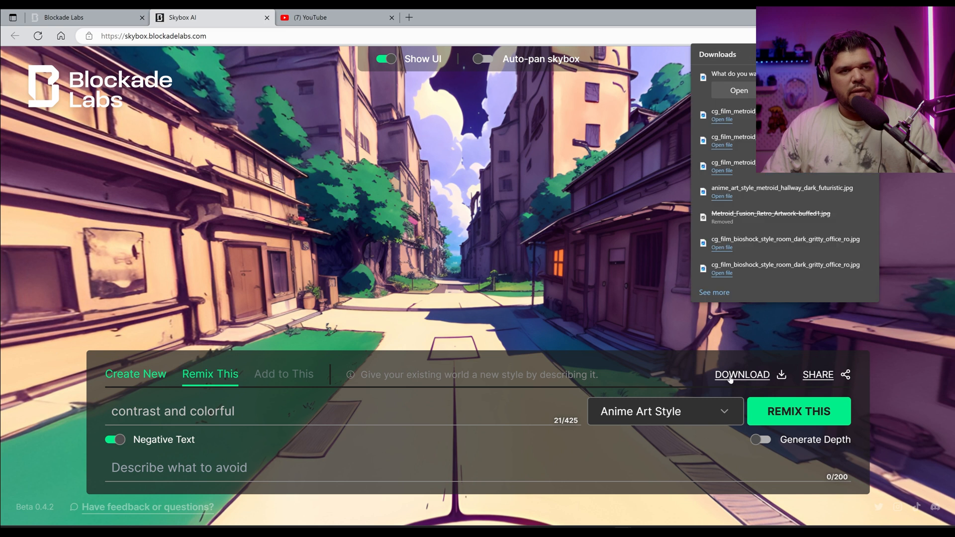
pyautogui.click(390, 17)
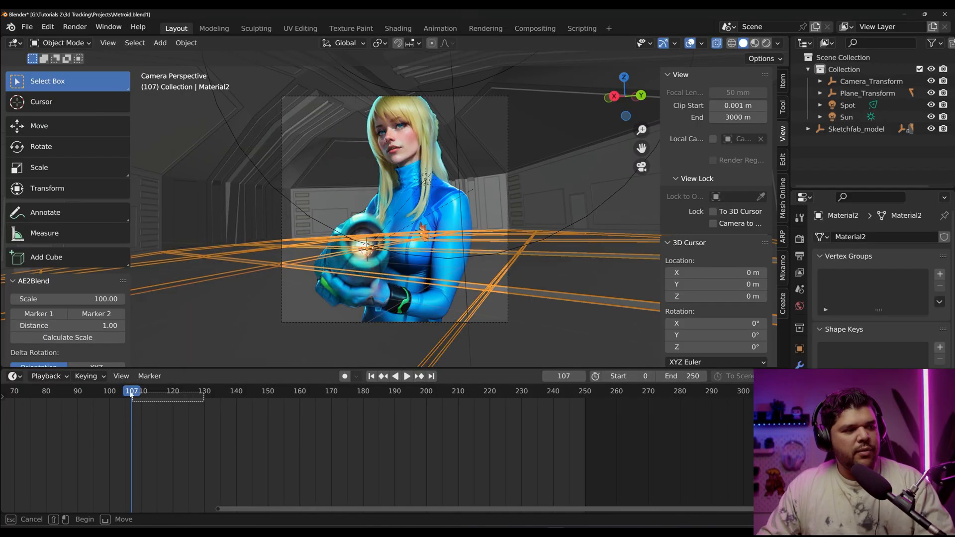
# - Play the tracked cosplayer shot in the corridor set with Rendered viewport shading
pyautogui.click(406, 376)
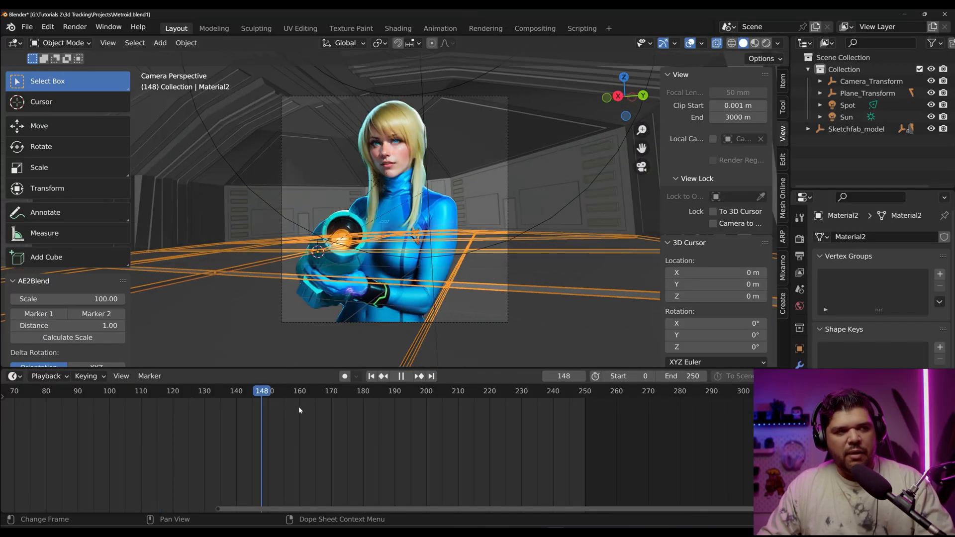
pyautogui.click(497, 390)
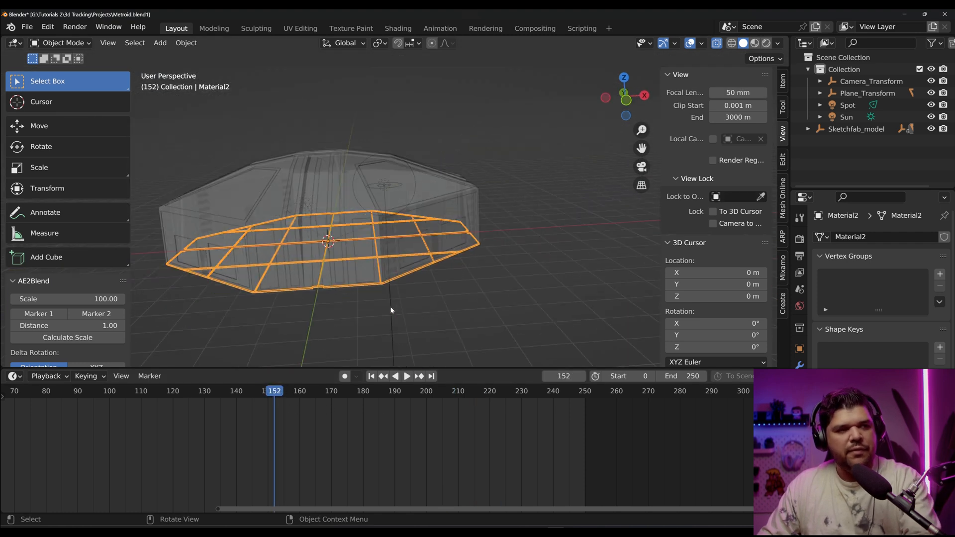
pyautogui.click(756, 43)
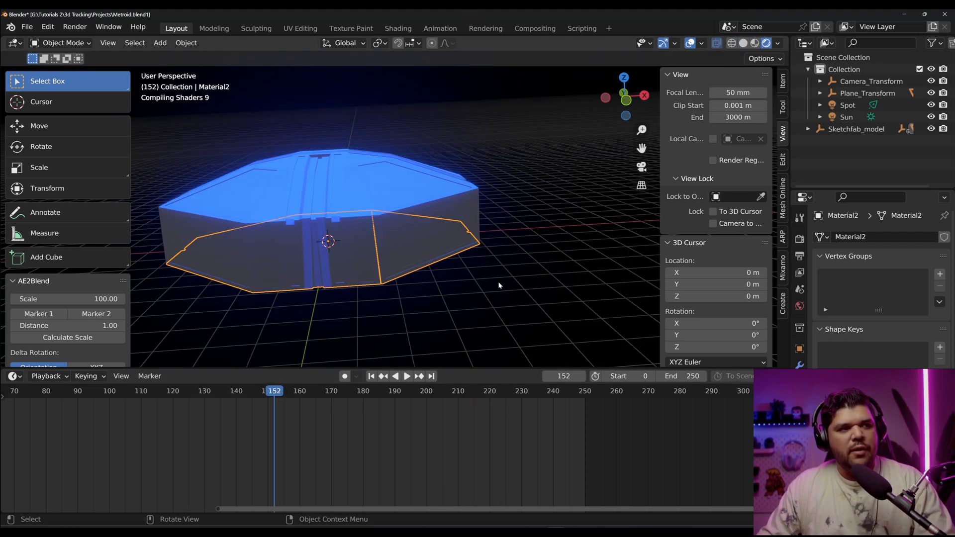
# - Load the Metroid Test project and play its animation
pyautogui.click(171, 390)
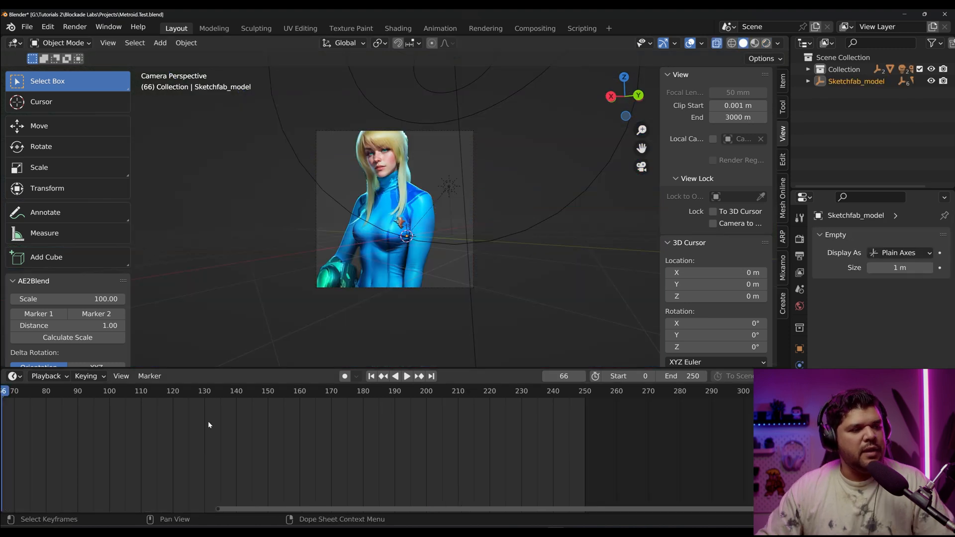
pyautogui.moveTo(373, 238)
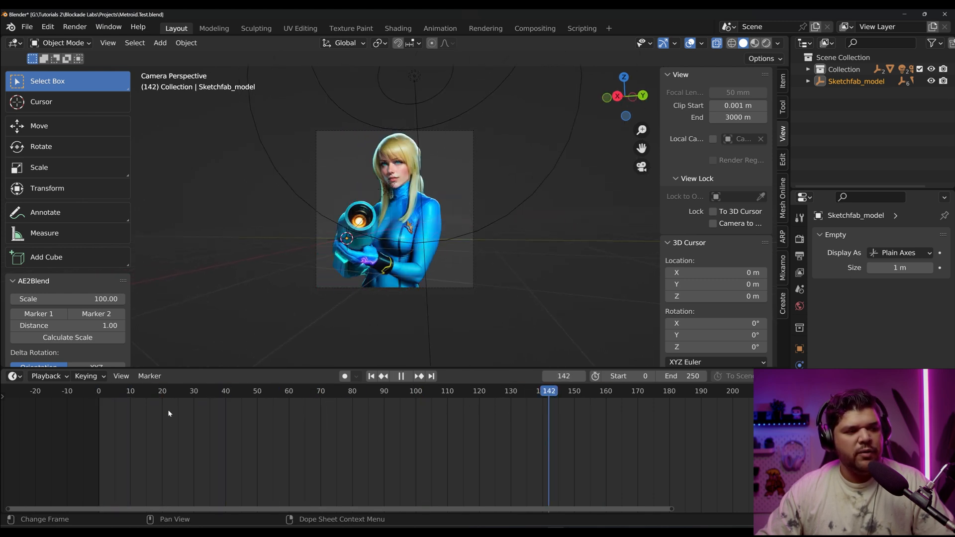
pyautogui.click(137, 390)
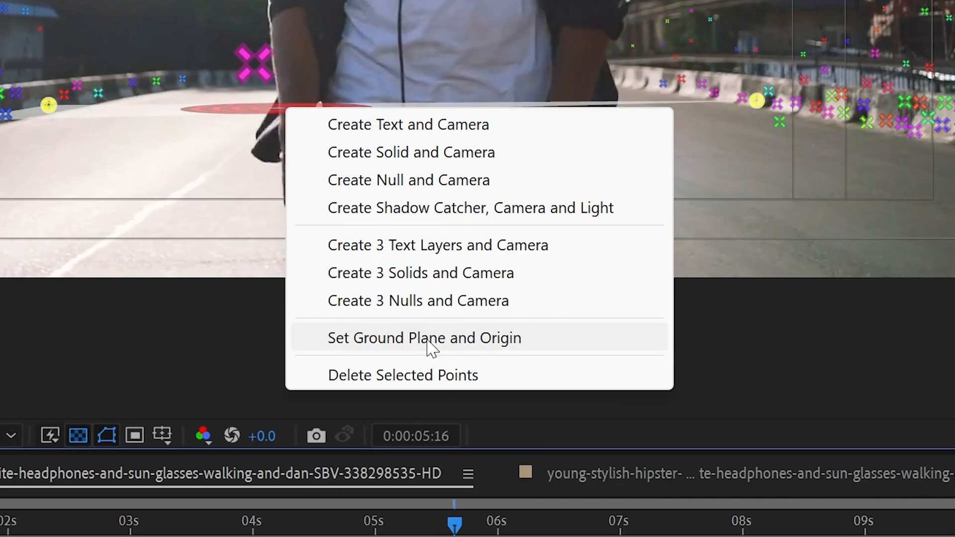
# - Set the ground plane from the camera tracker and give the Metroid comp AVI output settings
pyautogui.click(424, 338)
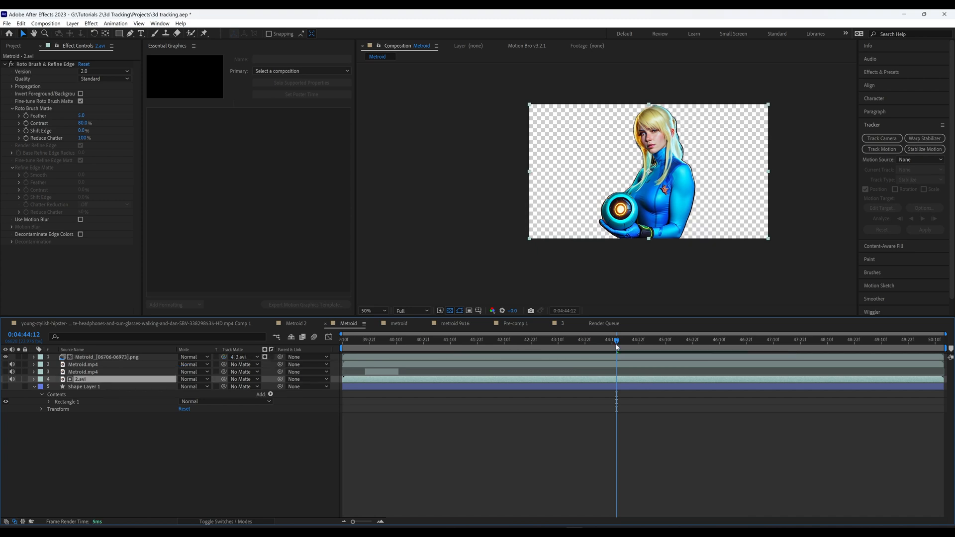
pyautogui.click(752, 339)
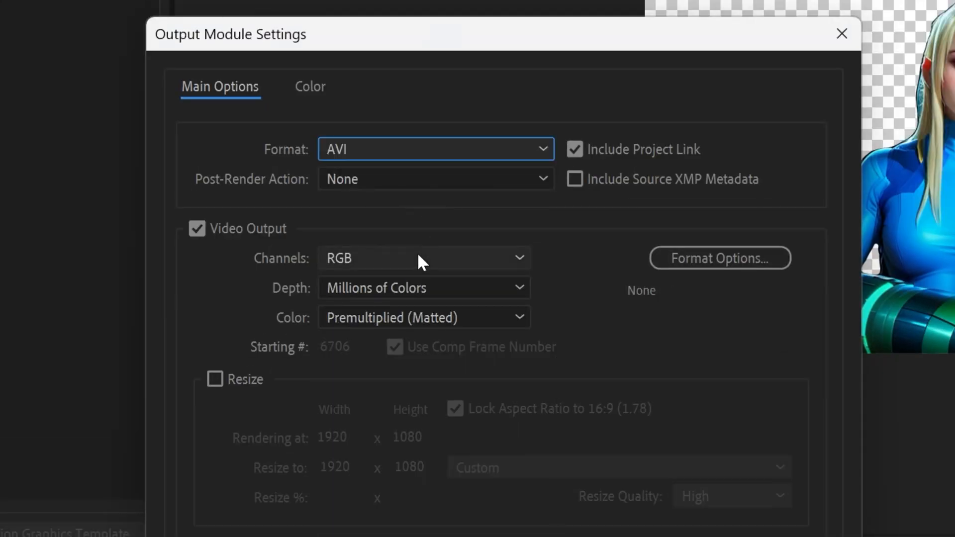
pyautogui.click(423, 257)
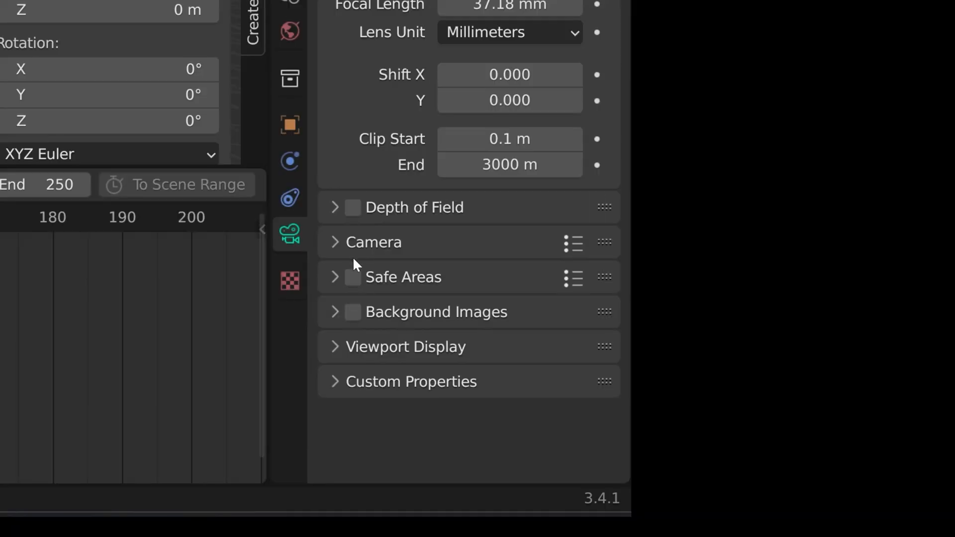
# - Enable camera Background Images and load the Metroid AVI clip at 0.5 opacity
pyautogui.click(352, 312)
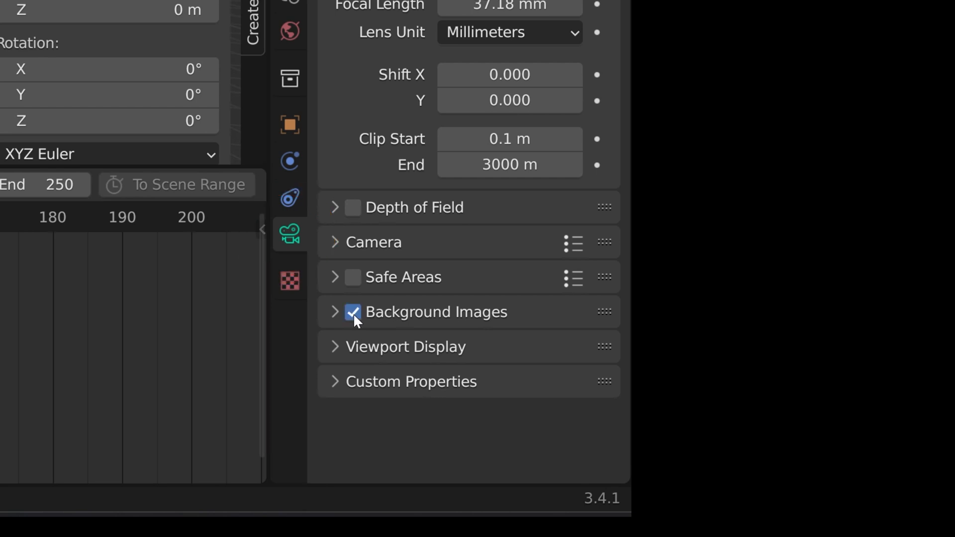
pyautogui.click(336, 312)
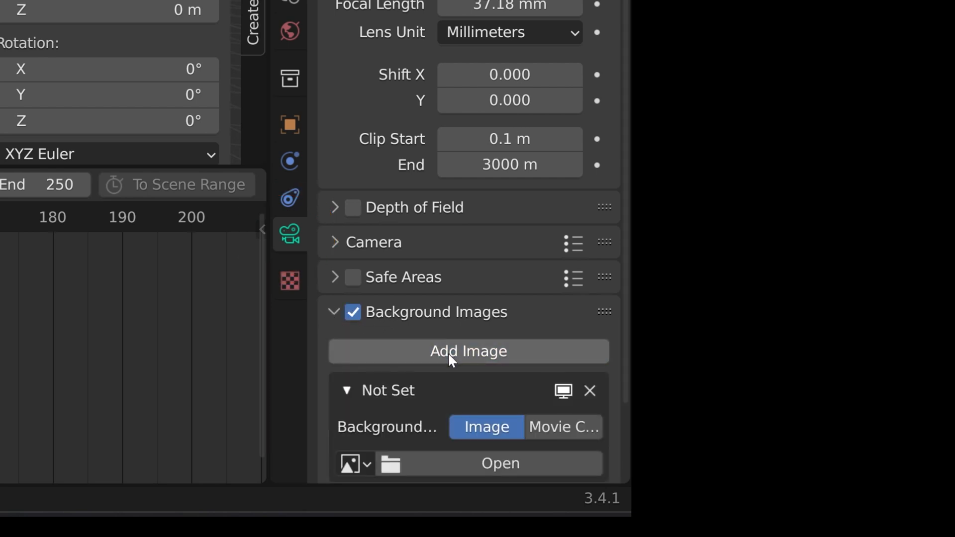
pyautogui.click(563, 427)
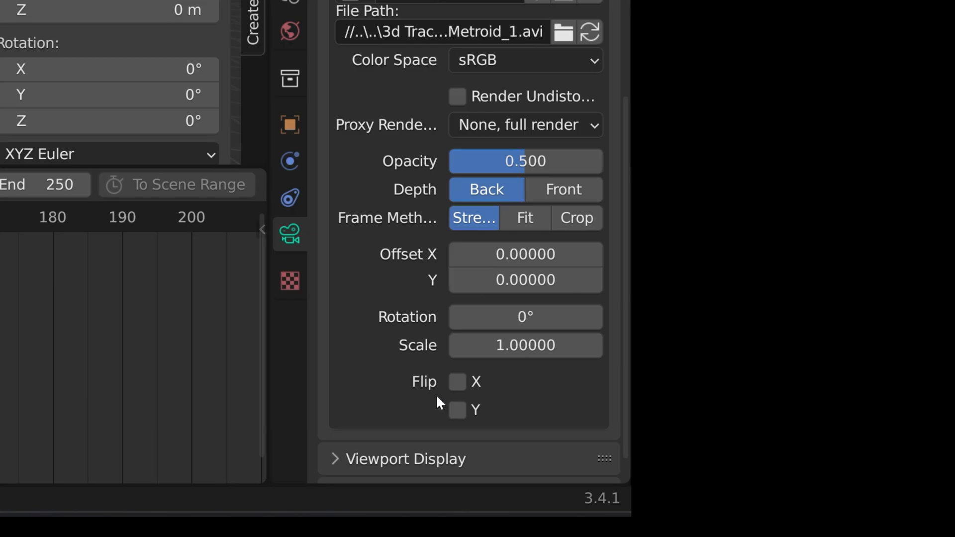
pyautogui.click(561, 189)
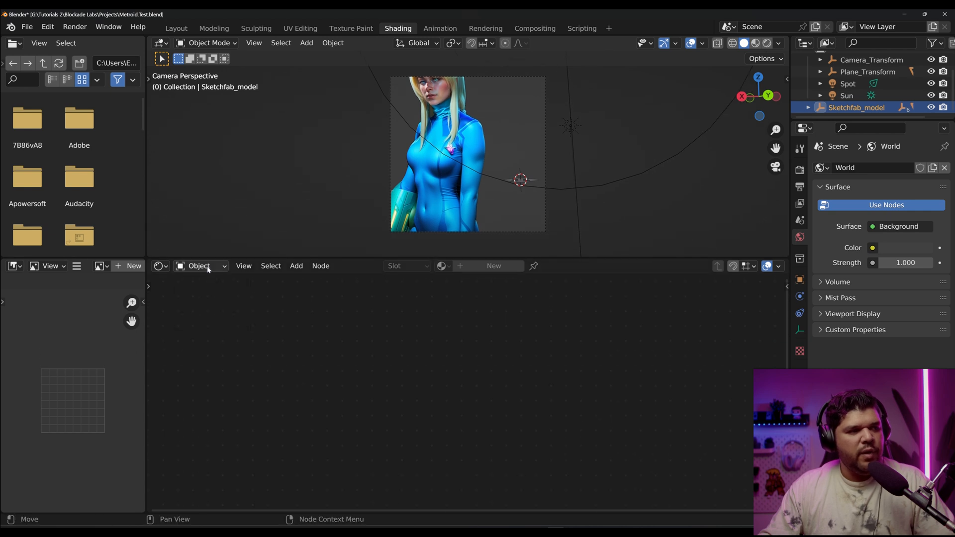
# - In the World shader, feed an Environment Texture node into the Background color
pyautogui.click(201, 266)
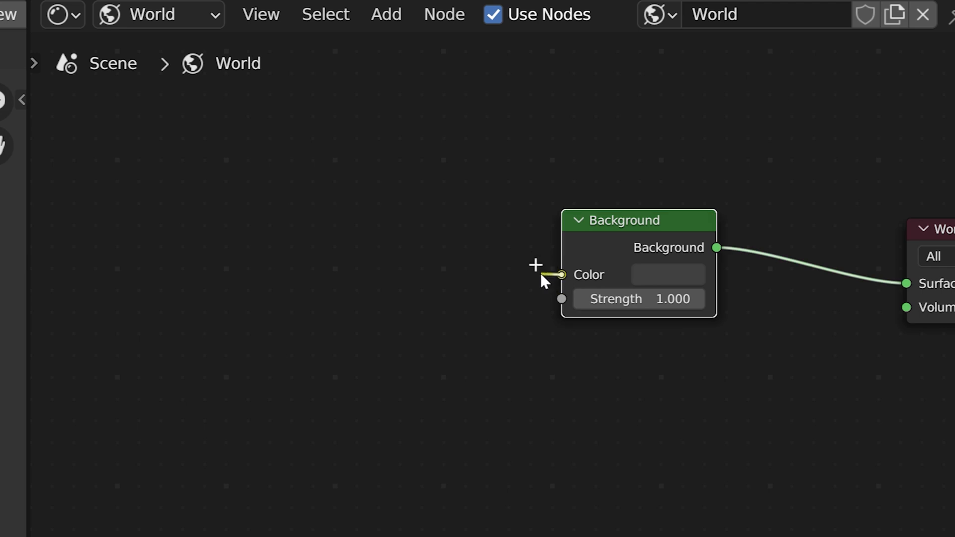
pyautogui.write('e')
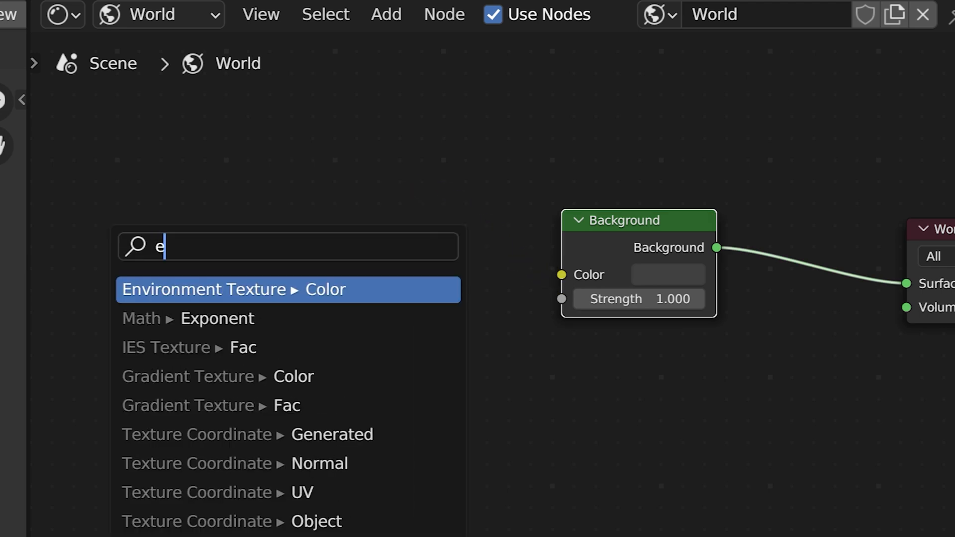
pyautogui.write('n')
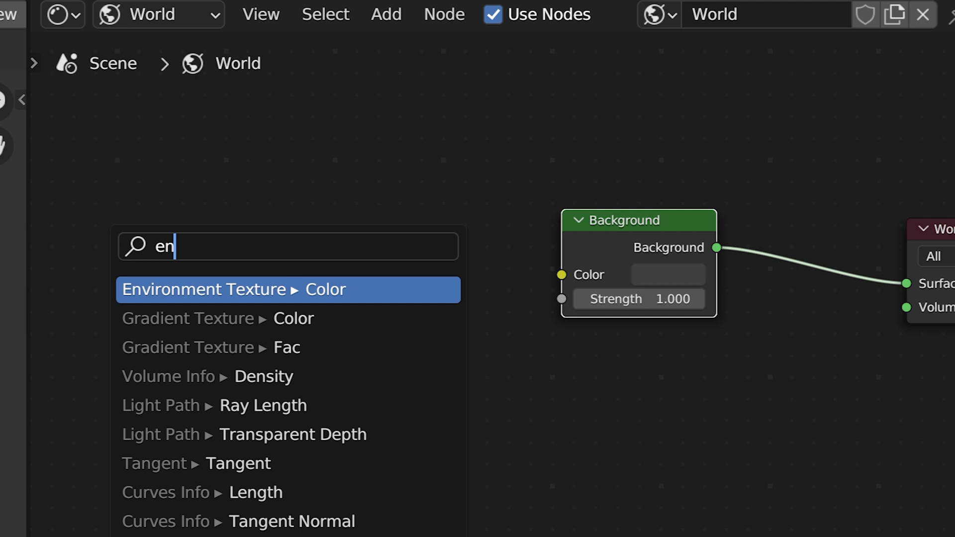
pyautogui.click(286, 289)
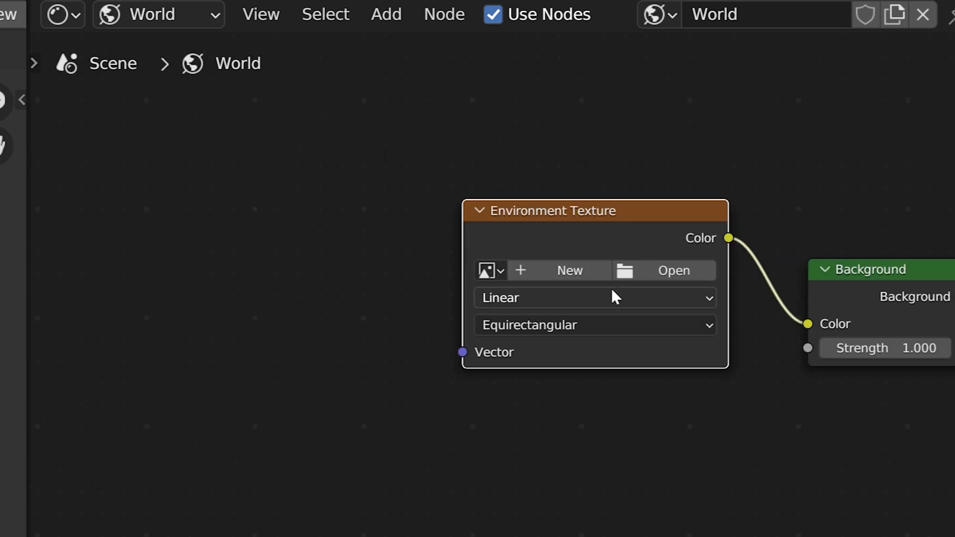
pyautogui.moveTo(661, 282)
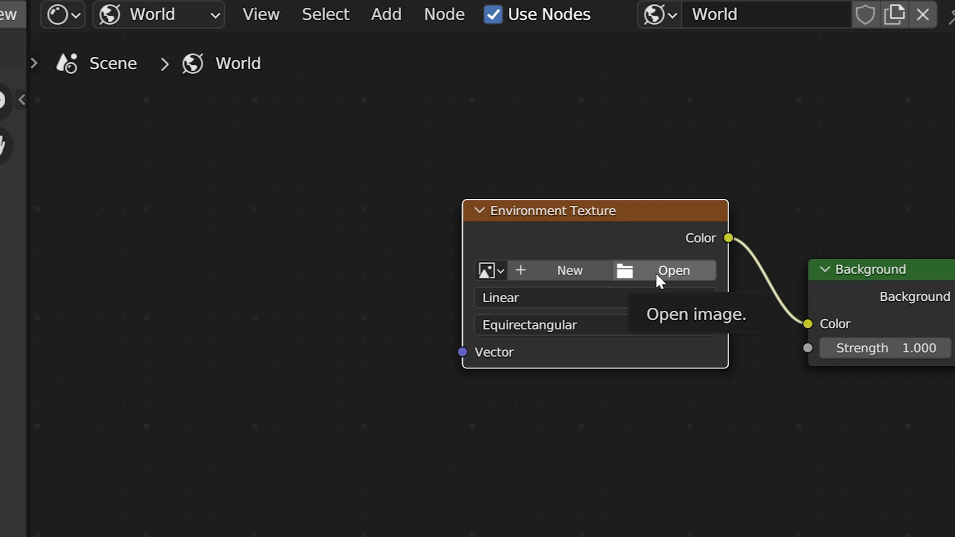
# - Load the futuristic hallway JPG into the Environment Texture and start a node on its Vector input
pyautogui.click(674, 271)
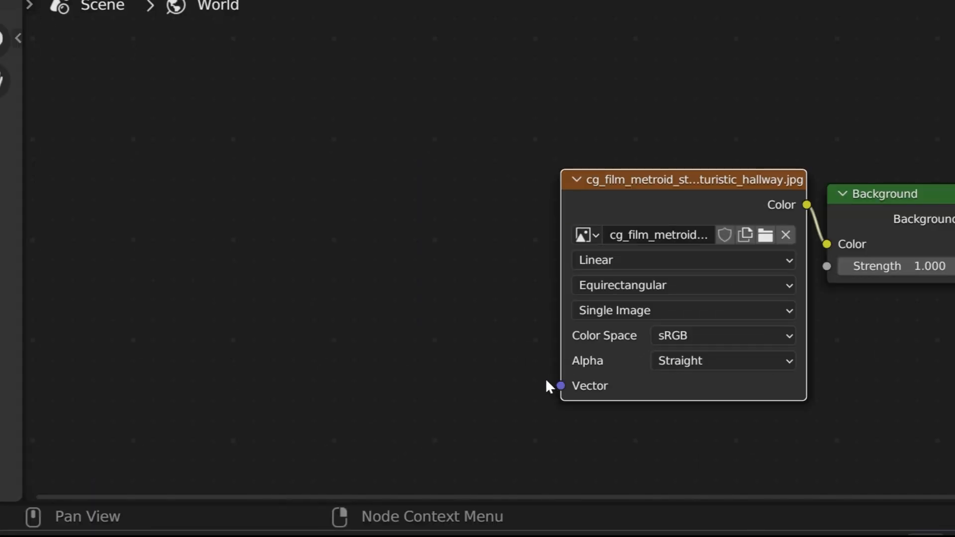
pyautogui.moveTo(559, 386); pyautogui.dragTo(488, 353)
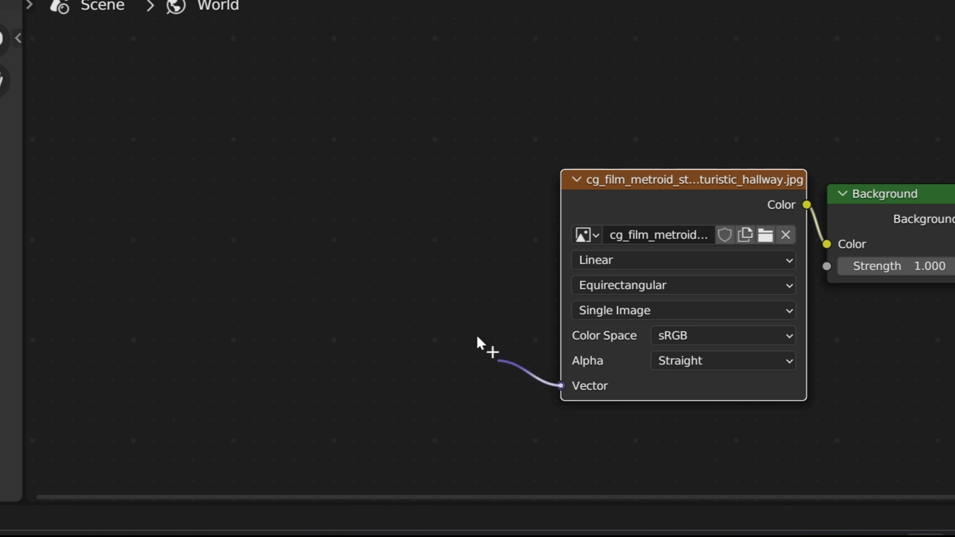
# - Add Mapping and Texture Coordinate nodes so the hallway skybox can be rotated and scaled
pyautogui.write('ma')
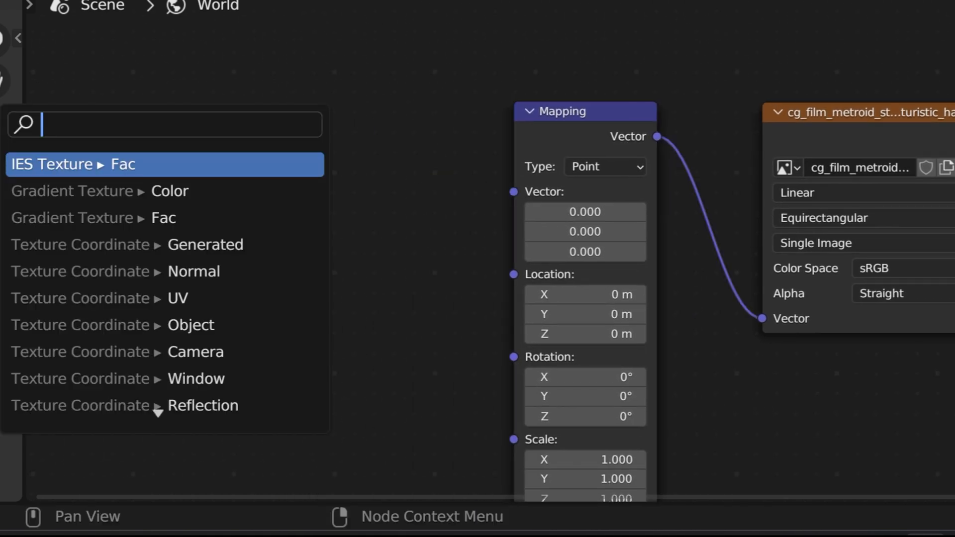
pyautogui.write('texture')
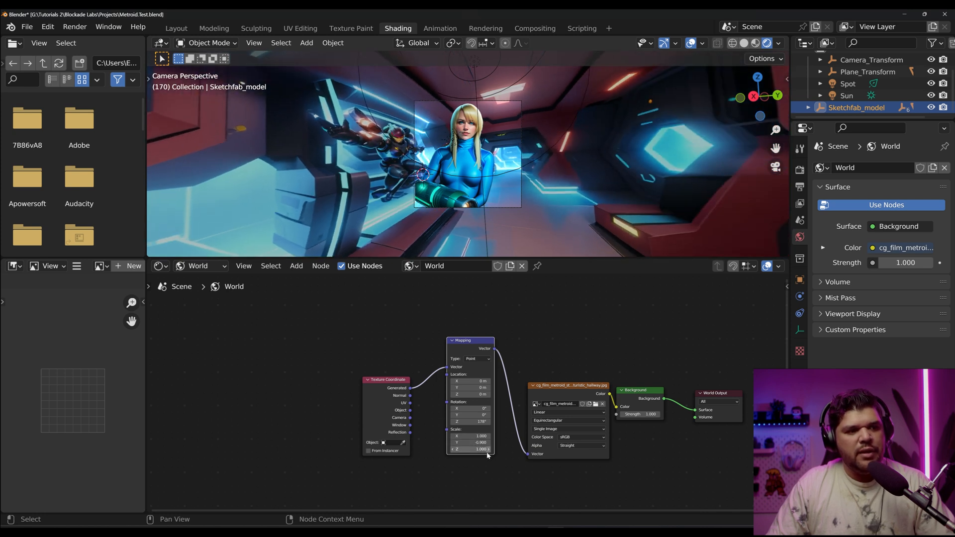
# - Tweak the mapping and swap the hallway for the BioShock rusty office skybox image
pyautogui.moveTo(468, 450); pyautogui.dragTo(469, 449)
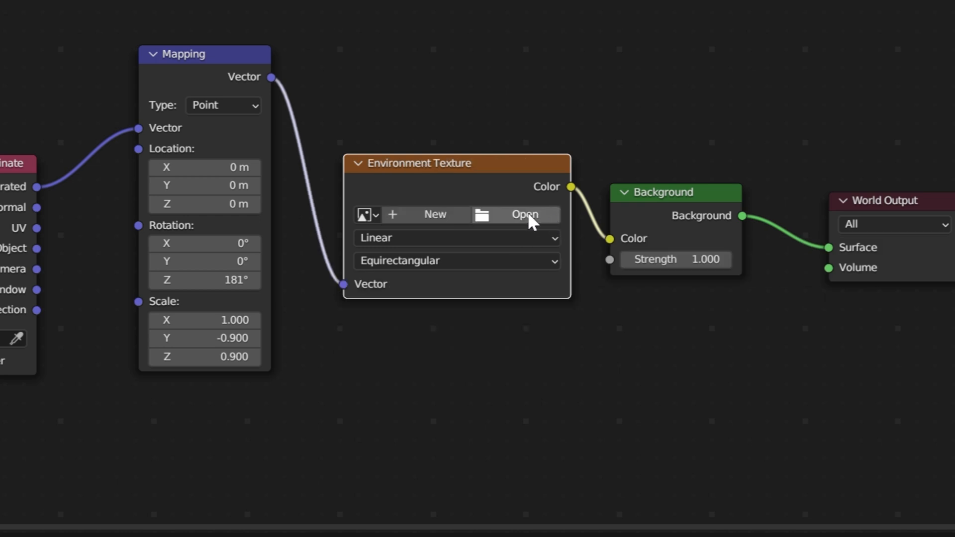
pyautogui.click(522, 214)
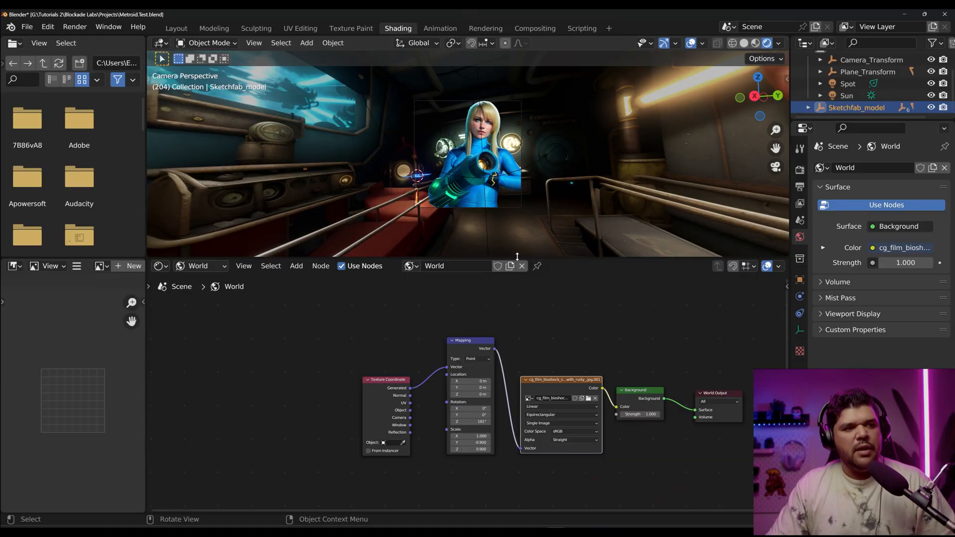
pyautogui.moveTo(452, 112)
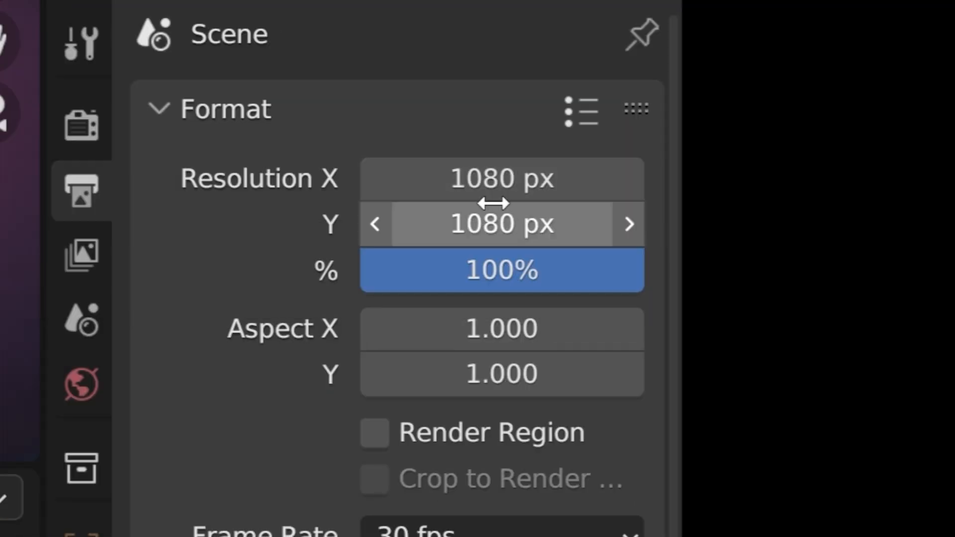
pyautogui.moveTo(350, 485)
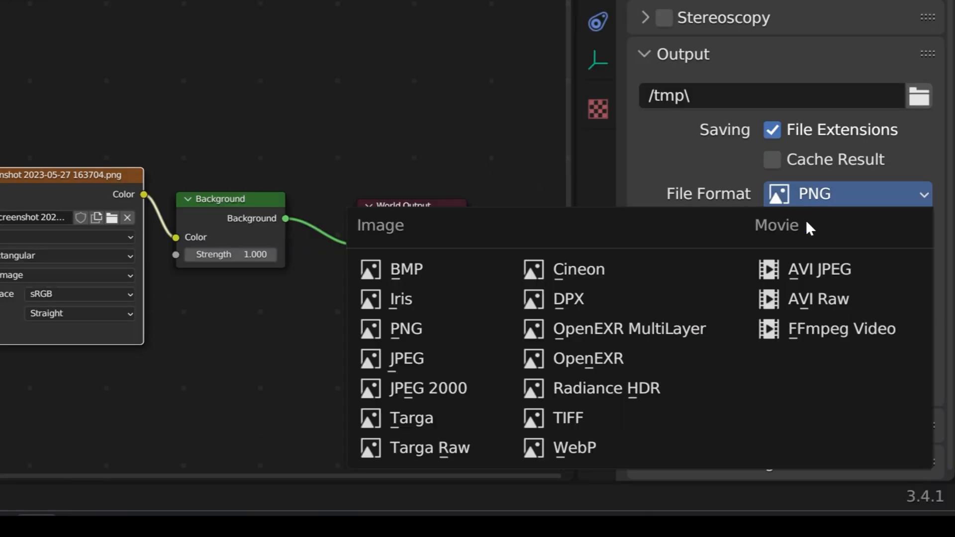
# - Set the 1080x1080 render to AVI Raw format and choose its output folder
pyautogui.click(819, 299)
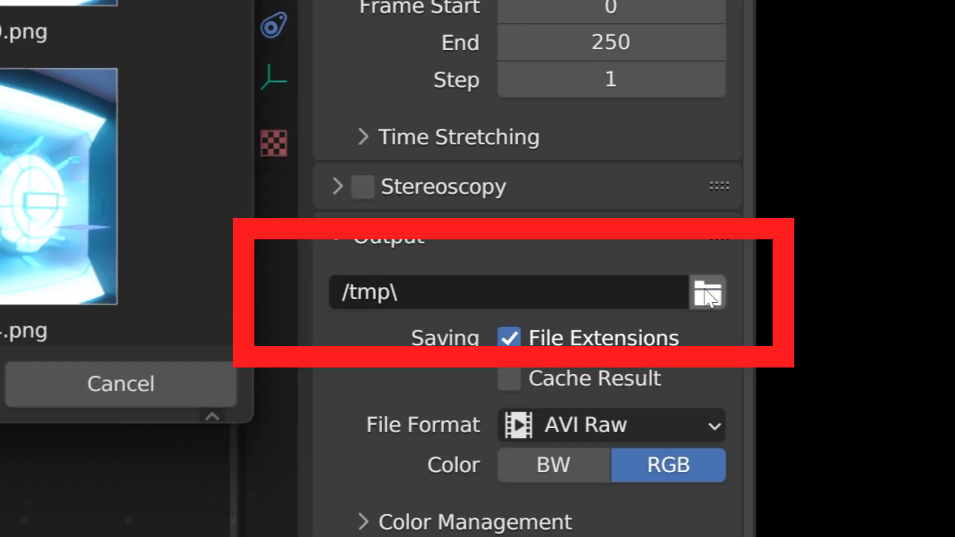
pyautogui.click(707, 292)
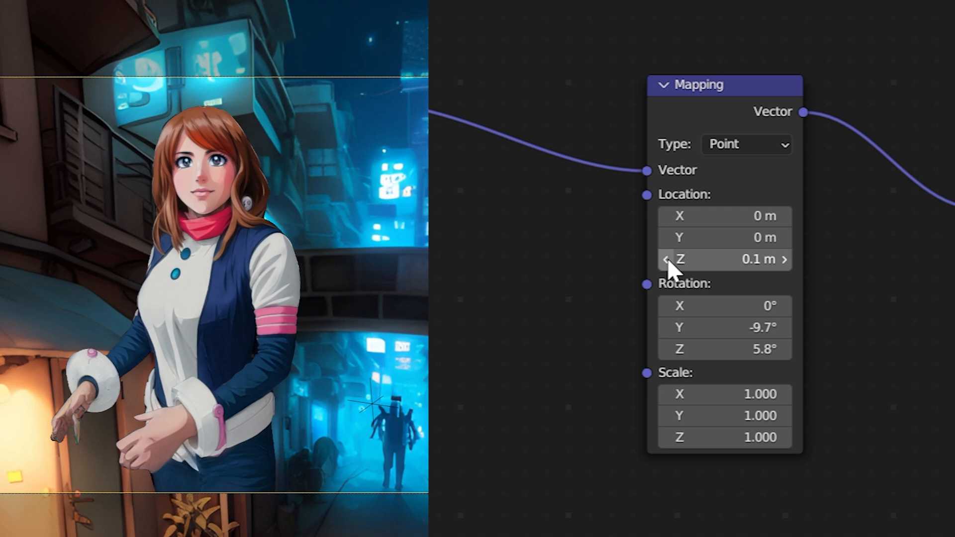
# - Nudge the Mapping node's Location Z and rotation so the alley lines up behind the character
pyautogui.click(665, 259)
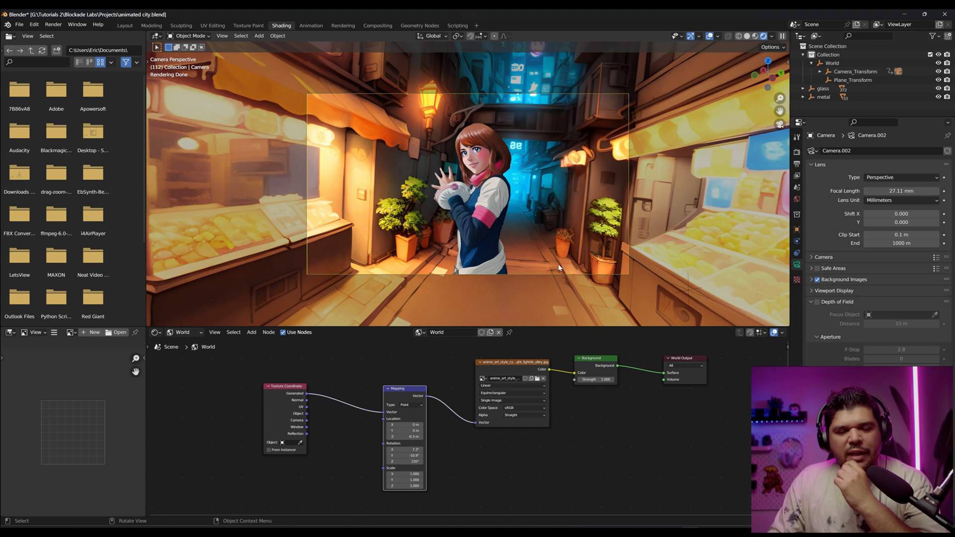
pyautogui.moveTo(565, 287)
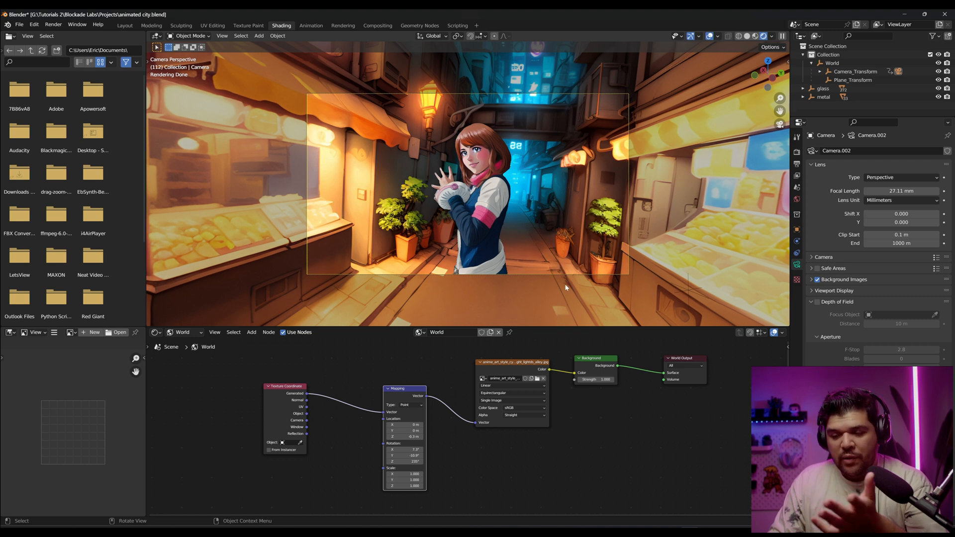
pyautogui.moveTo(522, 286)
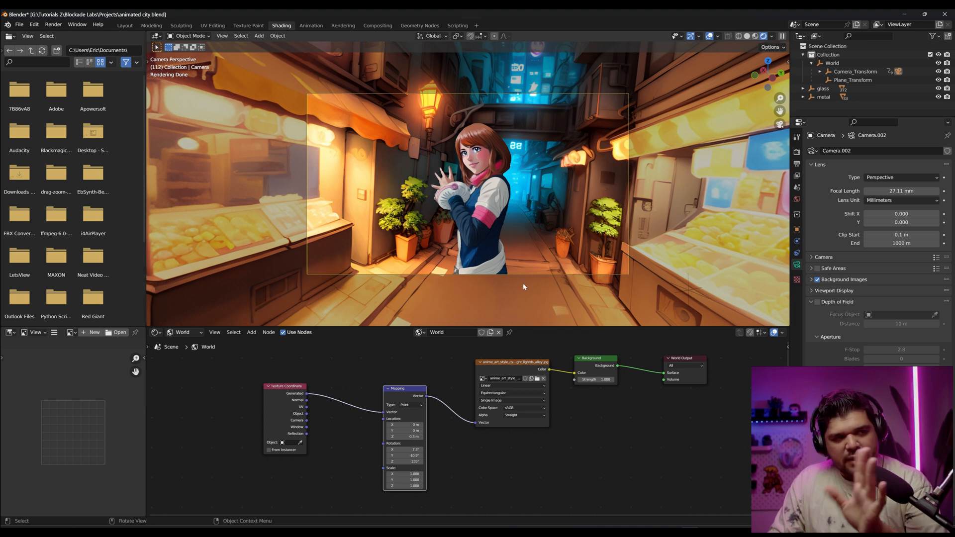
pyautogui.moveTo(468, 272)
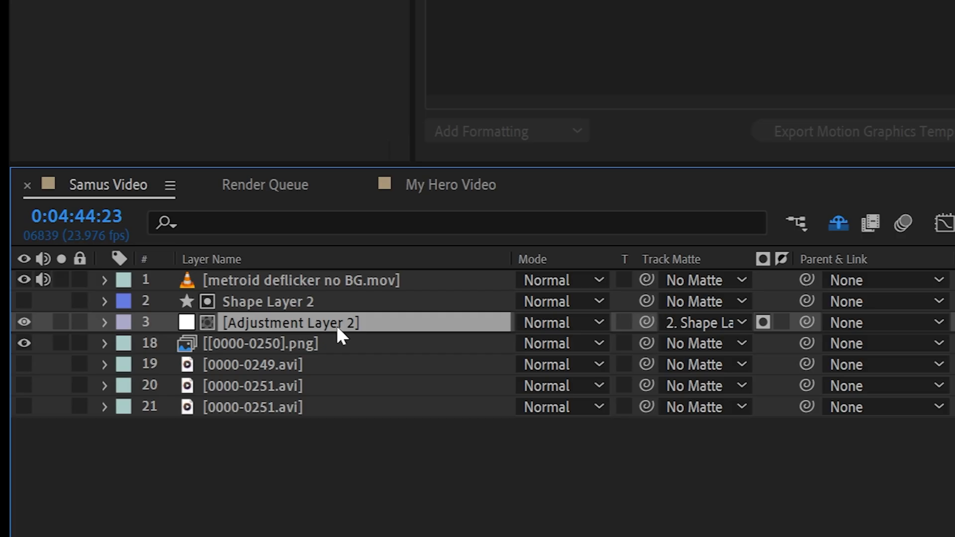
# - Search the effects for 'gau' then 'camer' to locate Camera Lens Blur for the adjustment layer
pyautogui.write('gau')
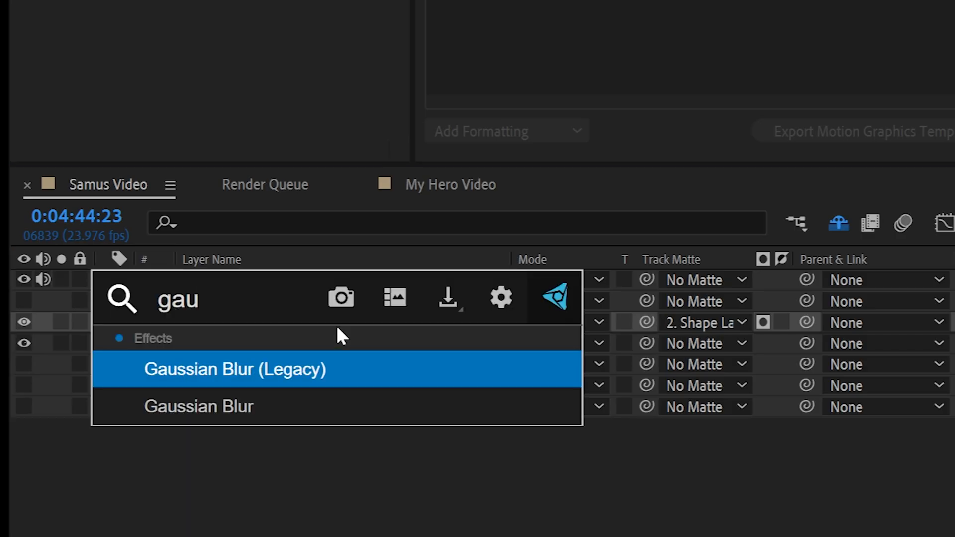
pyautogui.write('camer')
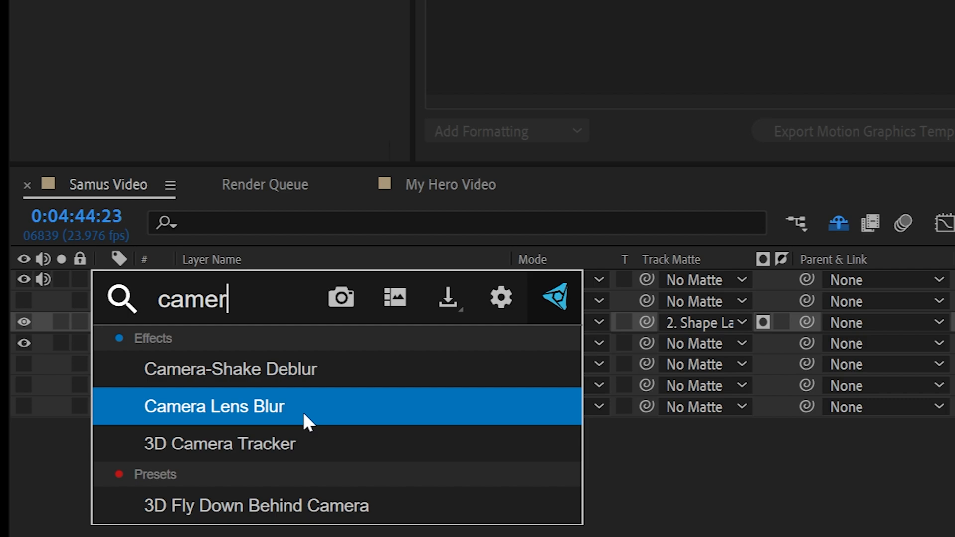